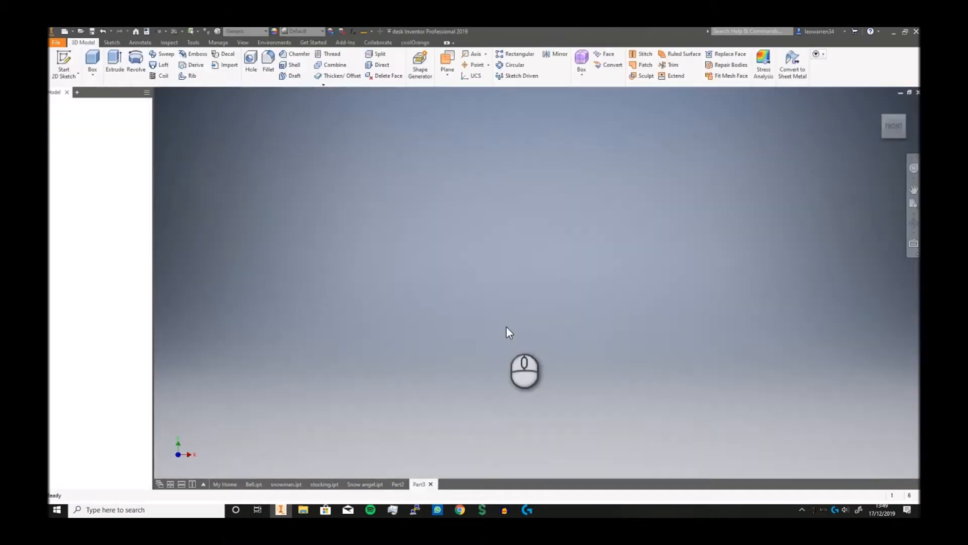
- Sketch the vertical centre-line segments with the Line tool, entering the 15 dimension
left_click(63, 63)
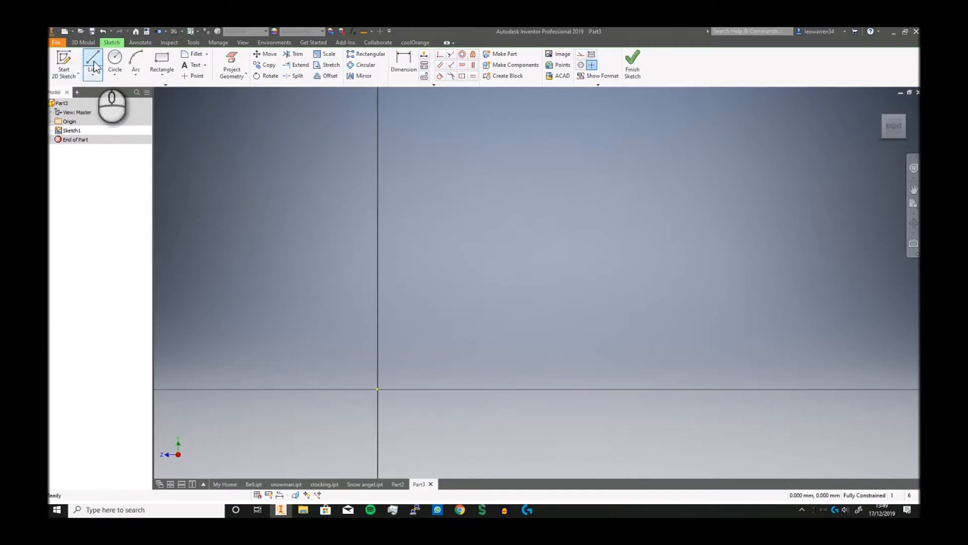
left_click(92, 59)
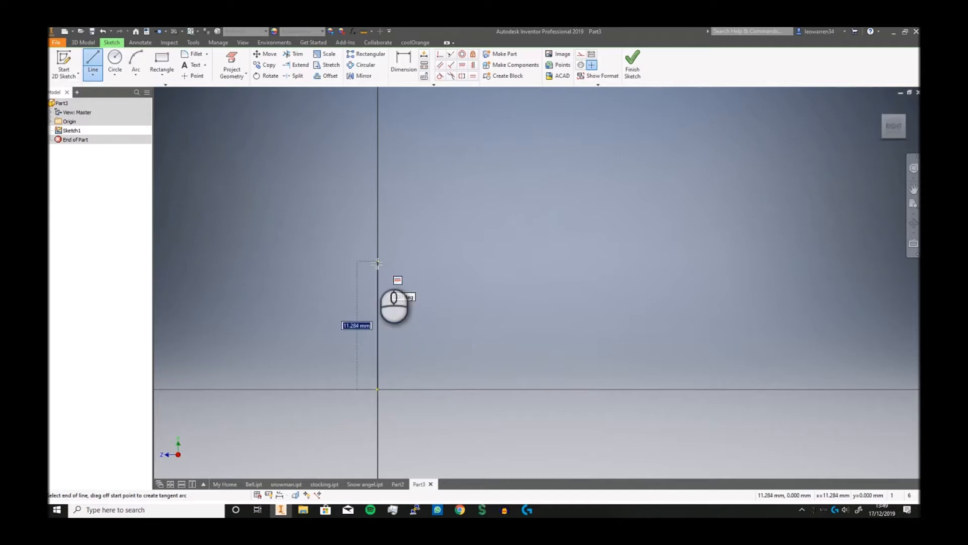
type("15")
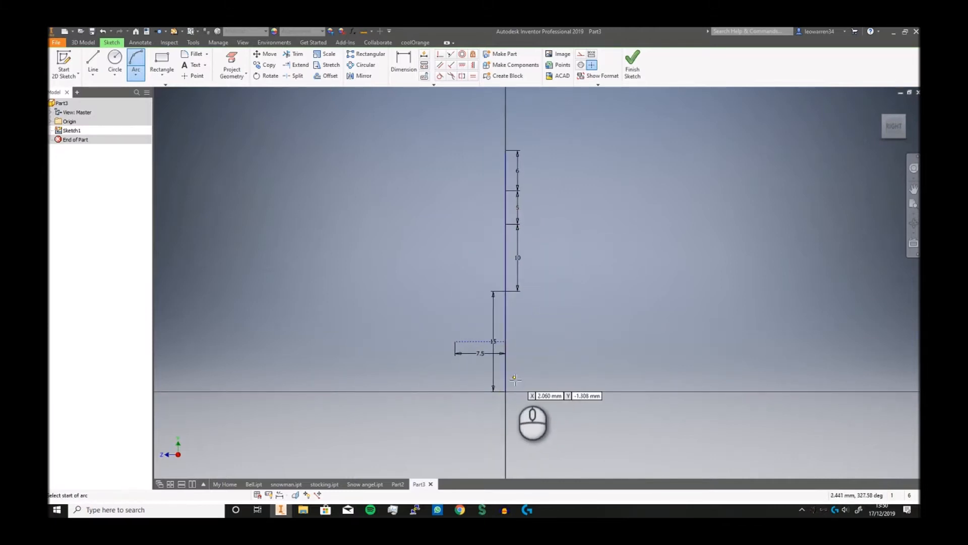
- Draw the bottom ball's three-point arc between the centre-line segment ends
left_click(515, 381)
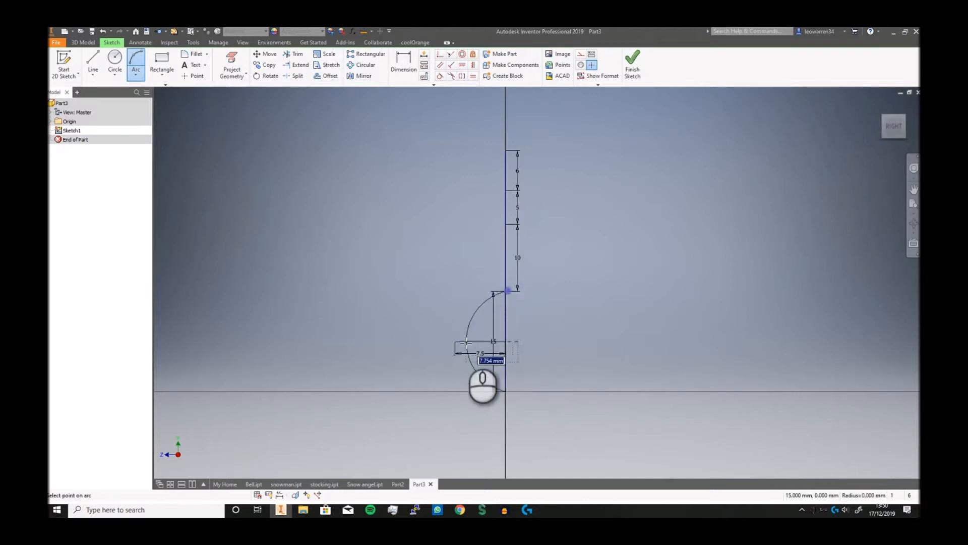
left_click(455, 341)
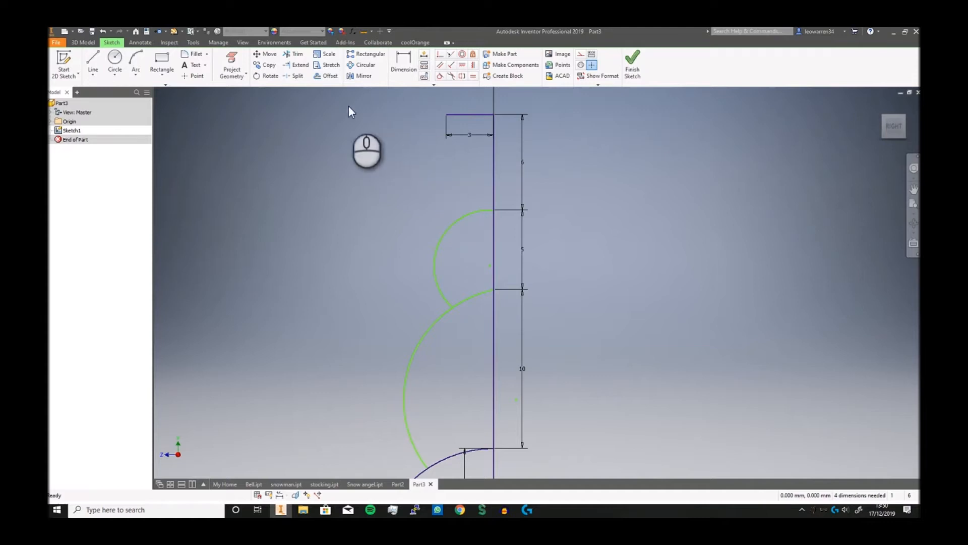
mouse_move(312, 158)
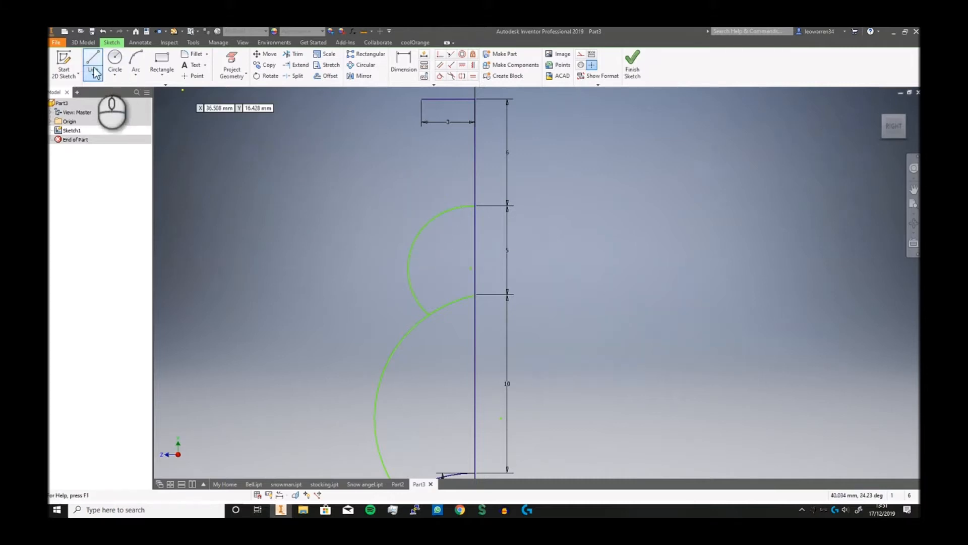
- Draw the hat's straight sides and curved arcs for the 2.5 by 1.5 brim outline
left_click(134, 61)
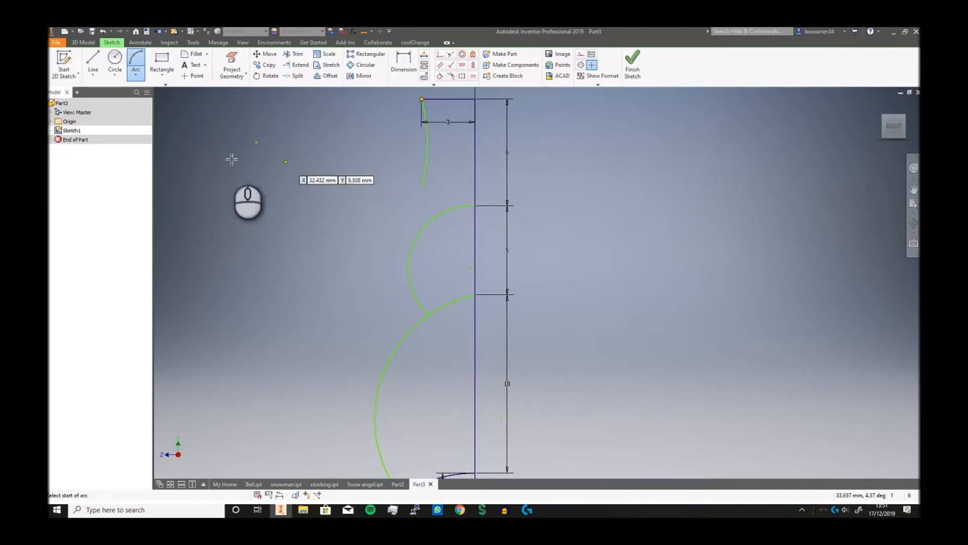
left_click(92, 64)
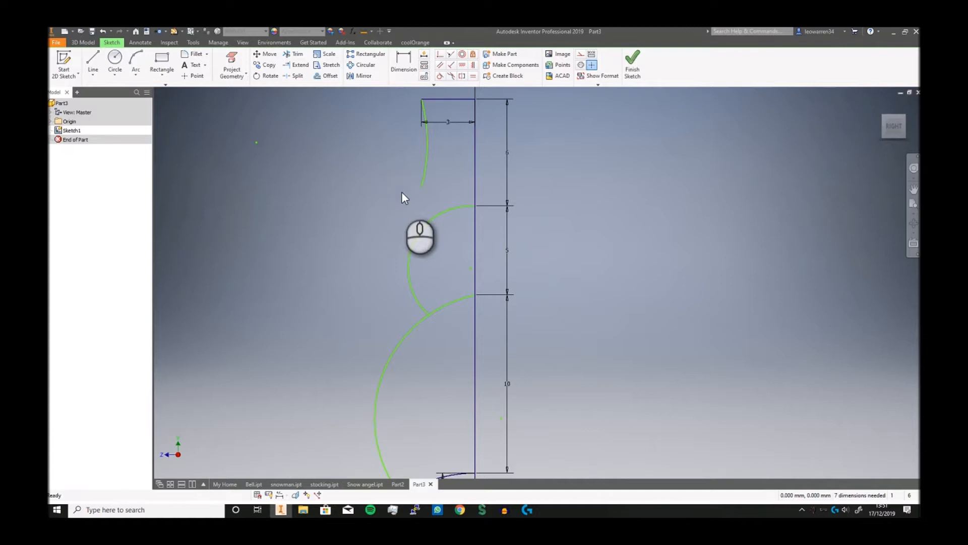
left_click(136, 59)
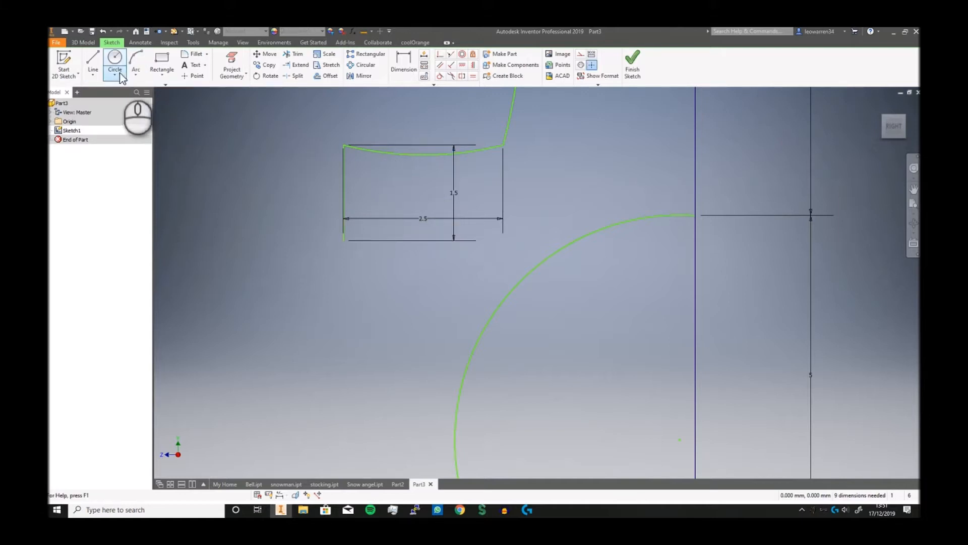
left_click(136, 59)
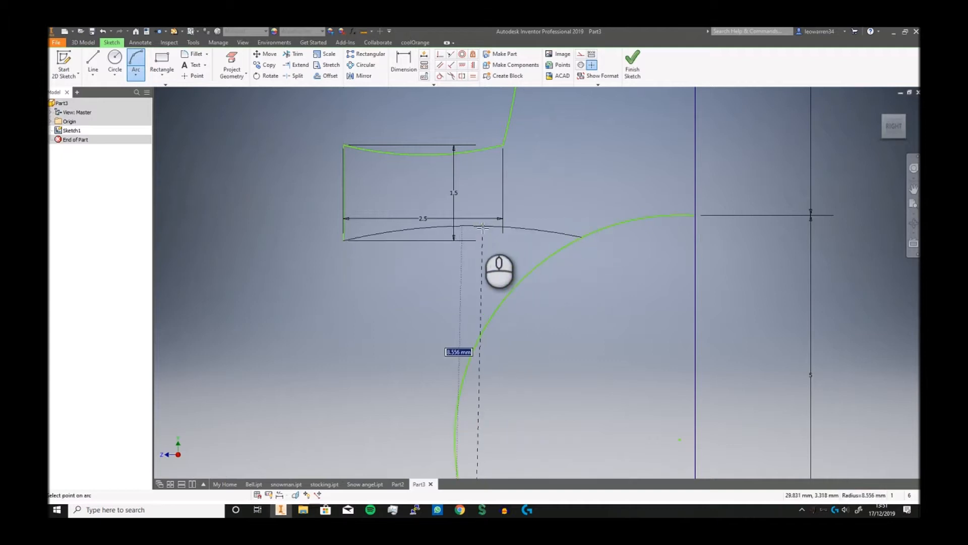
right_click(482, 229)
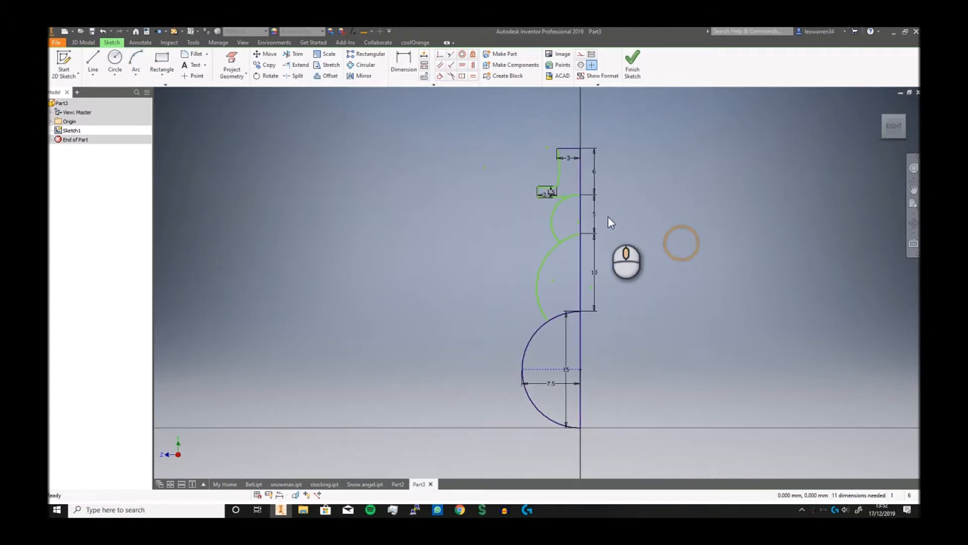
mouse_move(623, 93)
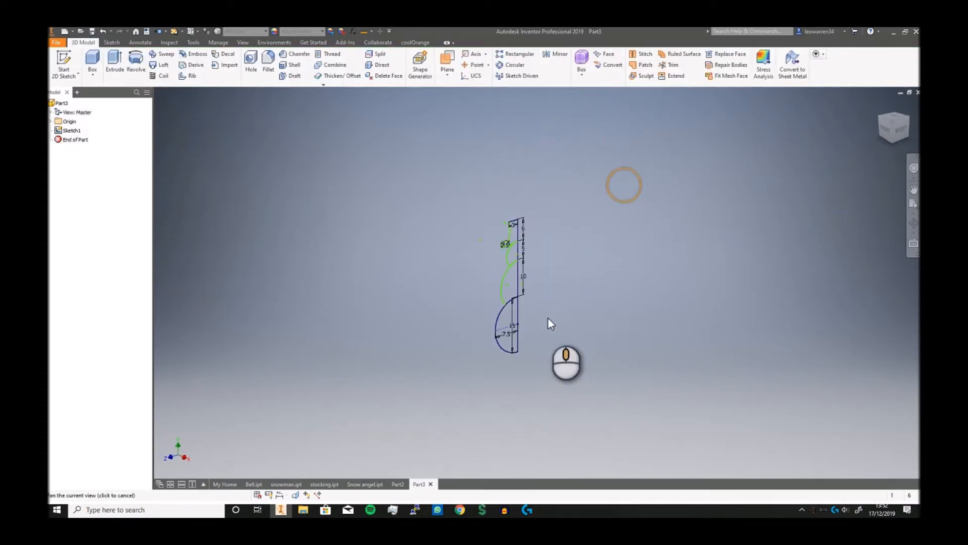
- Revolve the snowman profile about the vertical centre line into a solid body
left_click(135, 62)
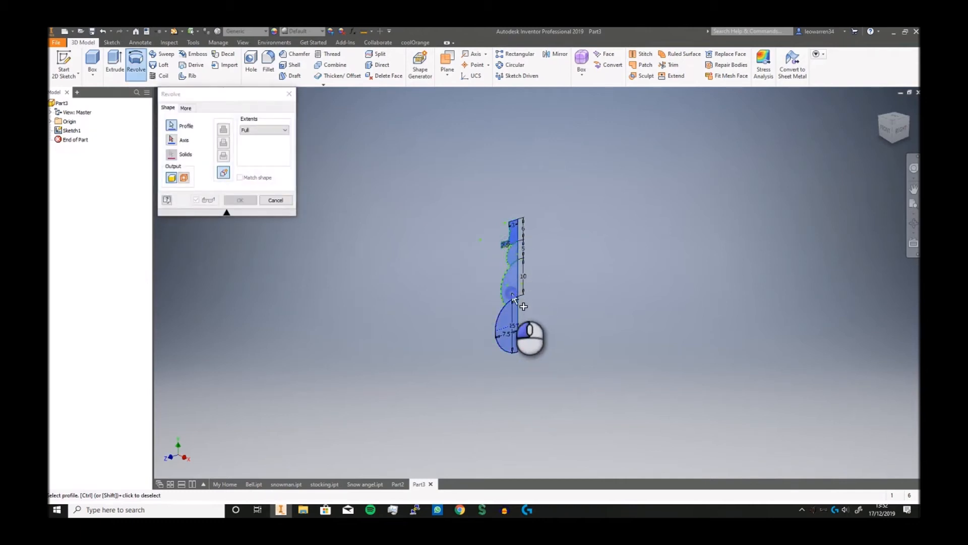
left_click(172, 139)
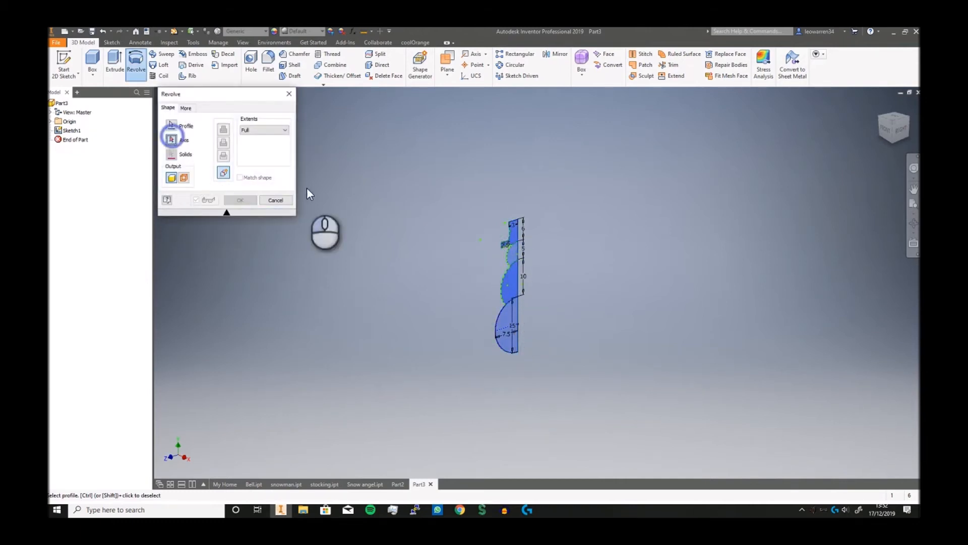
left_click(171, 139)
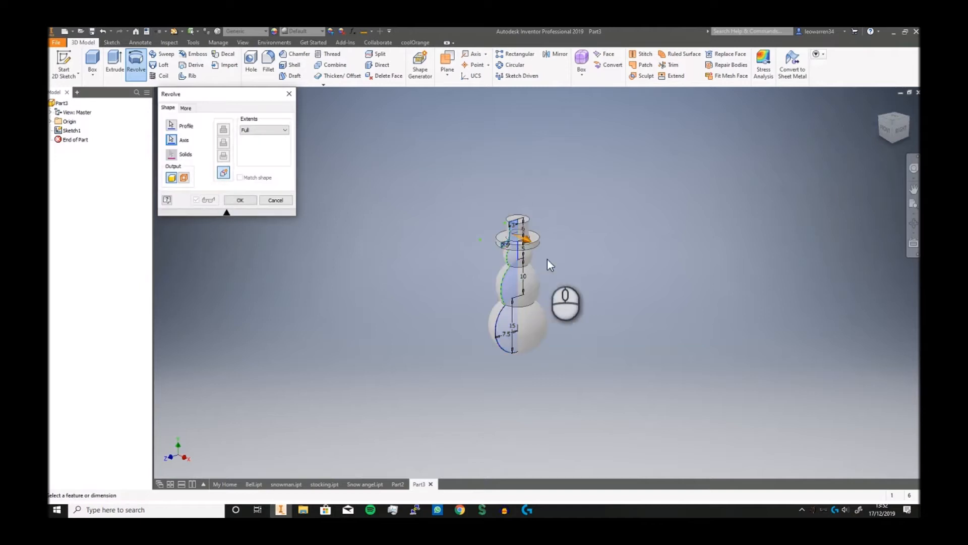
left_click(240, 200)
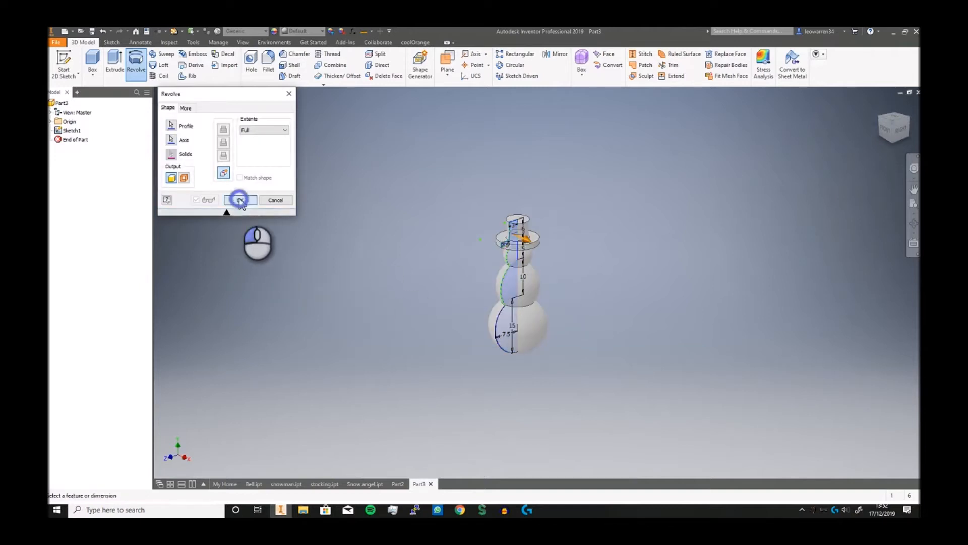
left_click(240, 199)
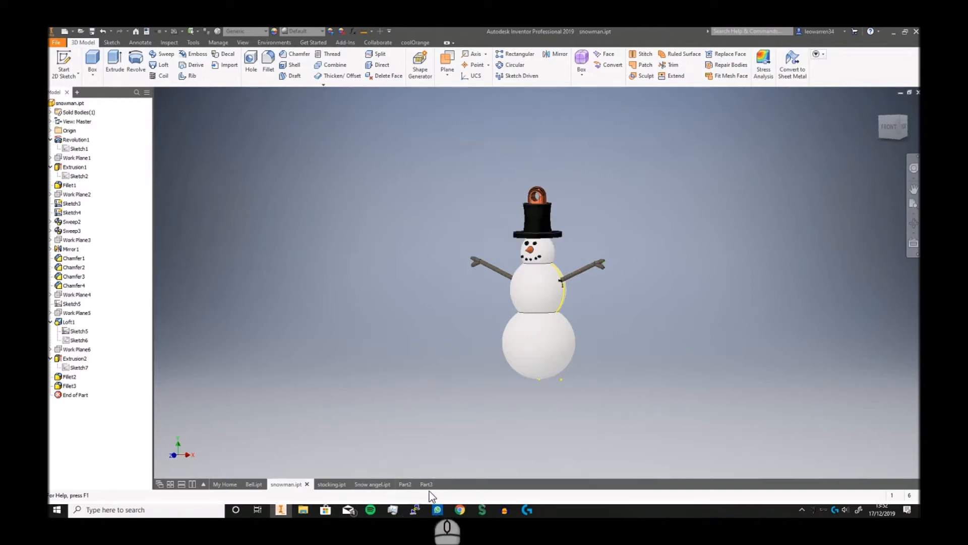
- Return to Part3 and begin a new sketch on the XZ plane through the hat
left_click(426, 483)
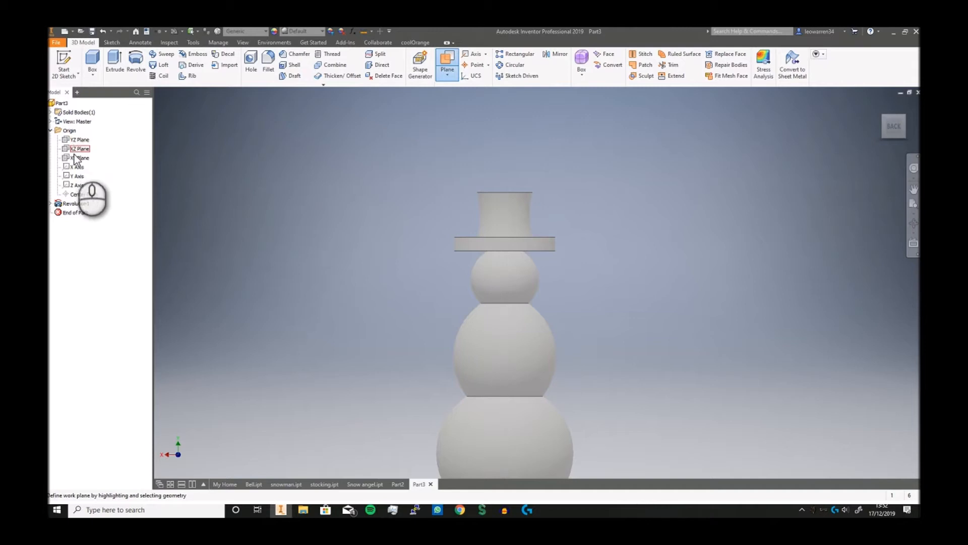
right_click(81, 158)
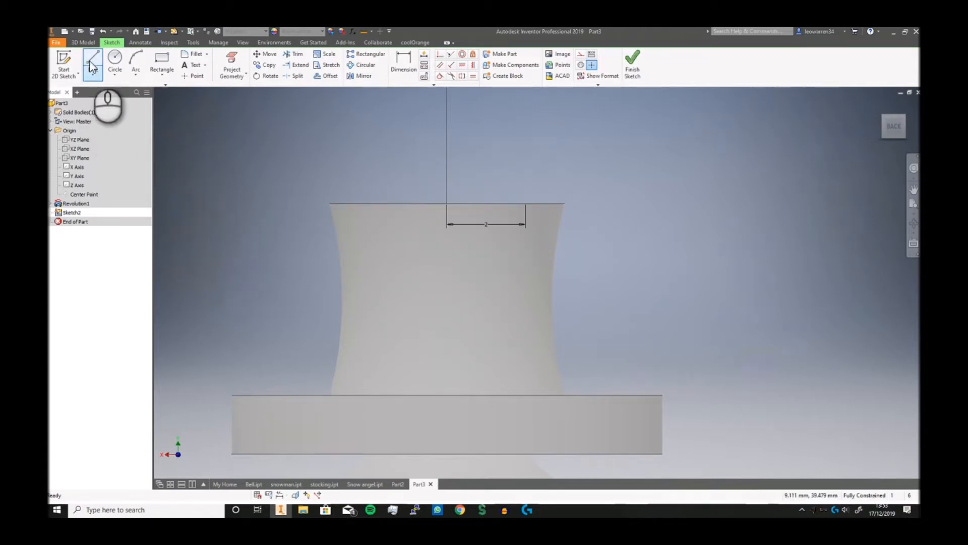
- Draw the loop's straight sides above the hat, dimensioned 2
left_click(92, 63)
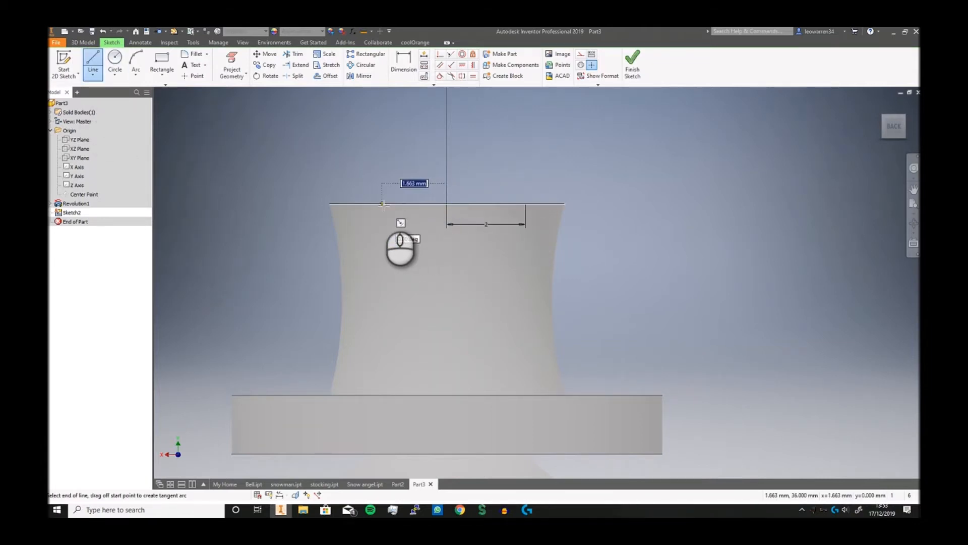
type("2")
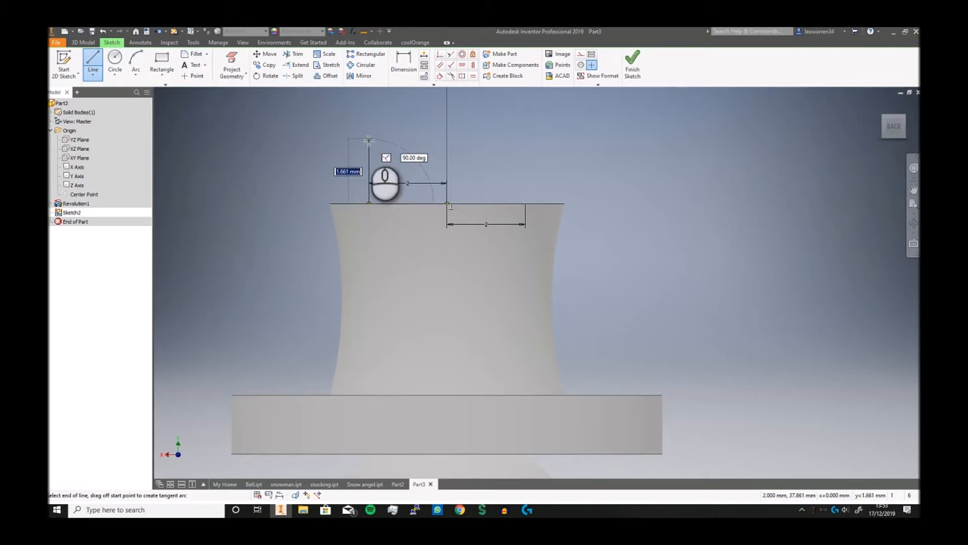
mouse_move(373, 138)
type("5")
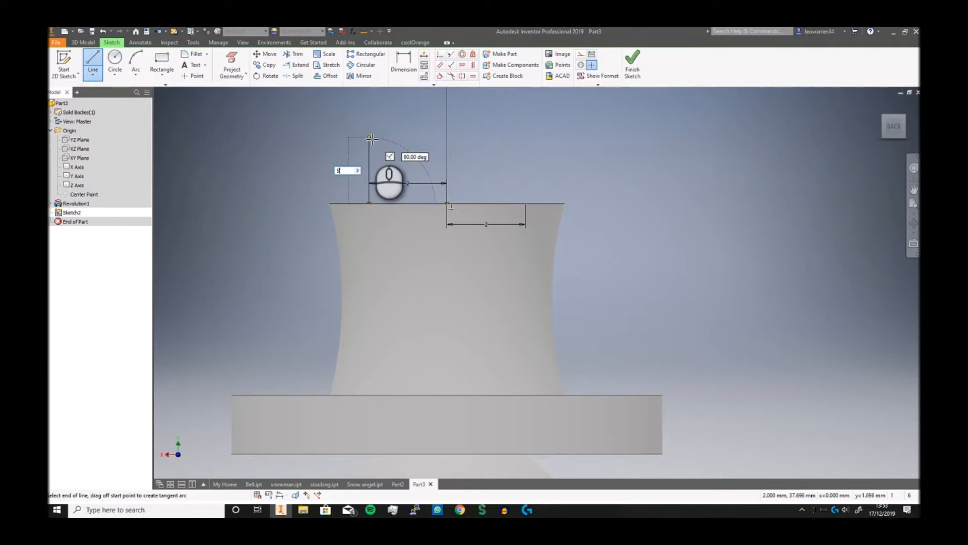
right_click(535, 154)
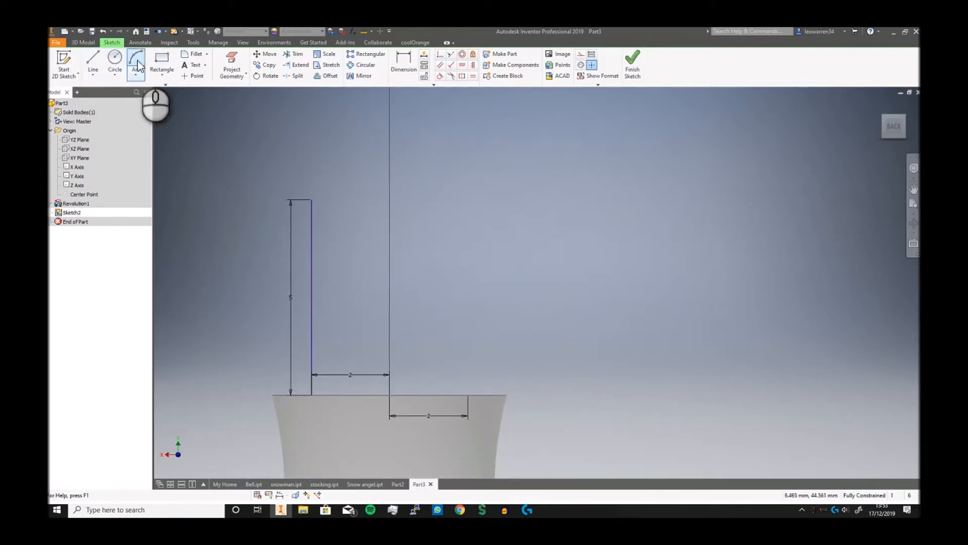
left_click(93, 64)
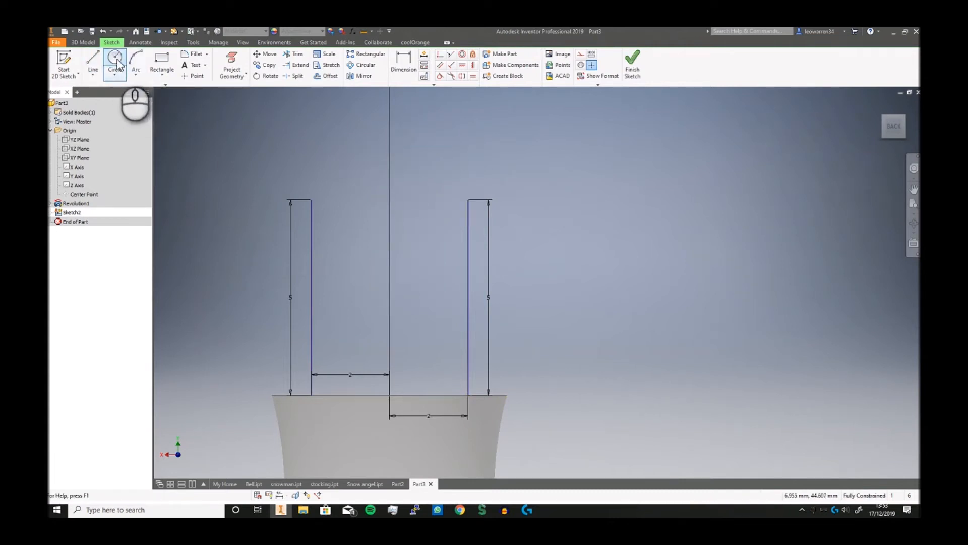
- Add the rounded U arc and 2.5 inner circle, dimension them and finish the sketch
left_click(135, 65)
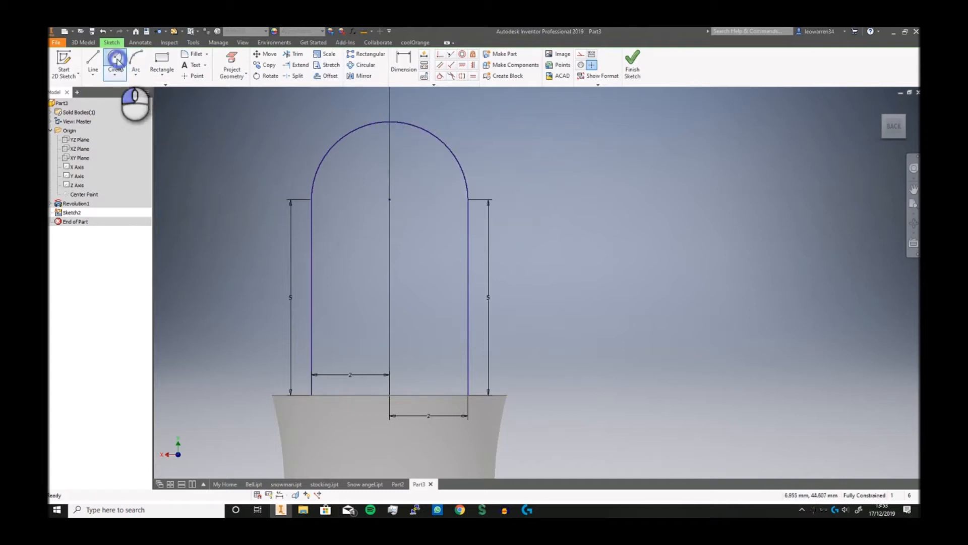
left_click(115, 58)
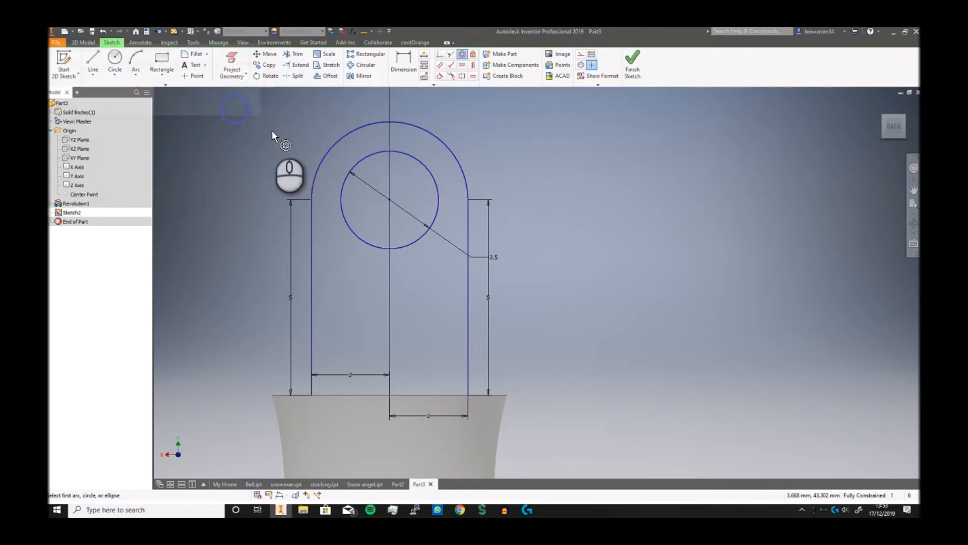
right_click(552, 259)
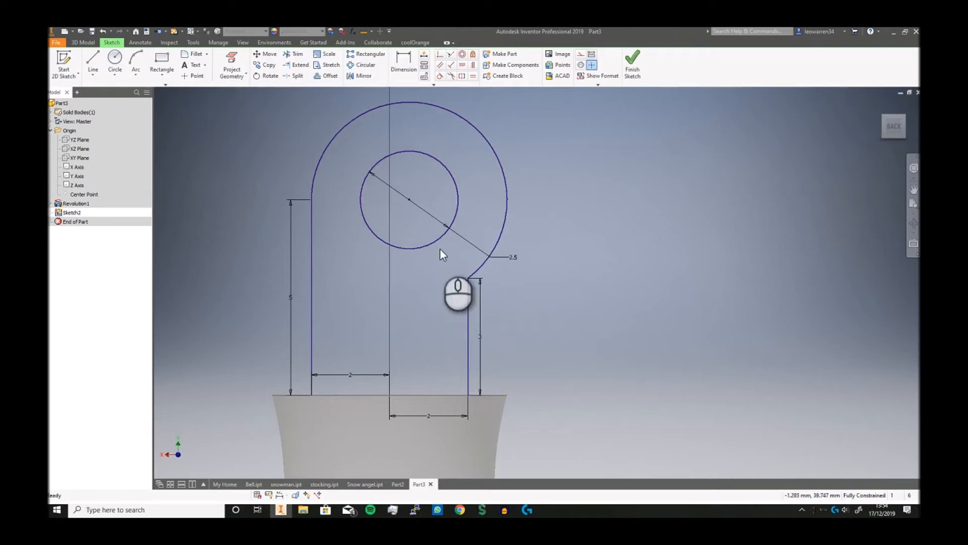
double_click(291, 296)
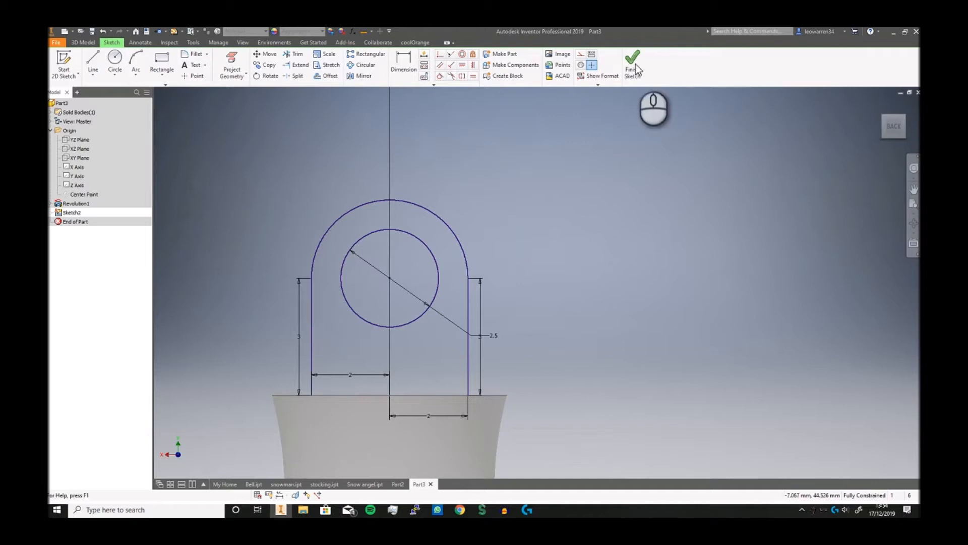
left_click(632, 63)
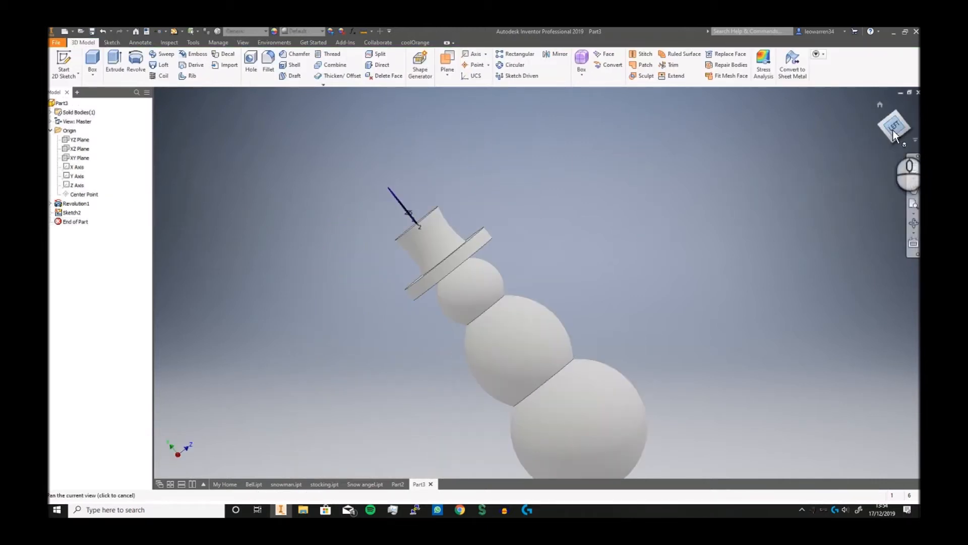
- Extrude the loop profile 5 mm symmetrically into a solid hanging tab
left_click(114, 64)
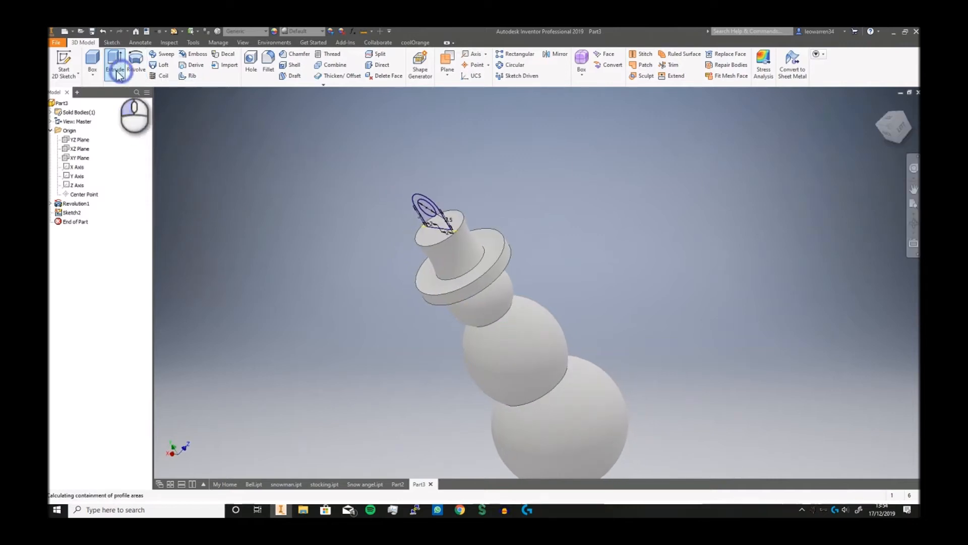
left_click(115, 64)
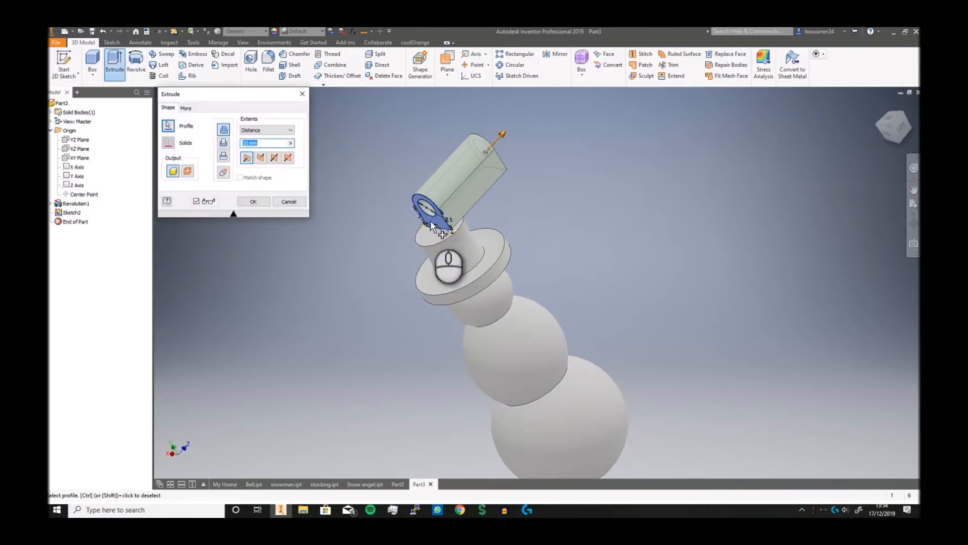
left_click(274, 157)
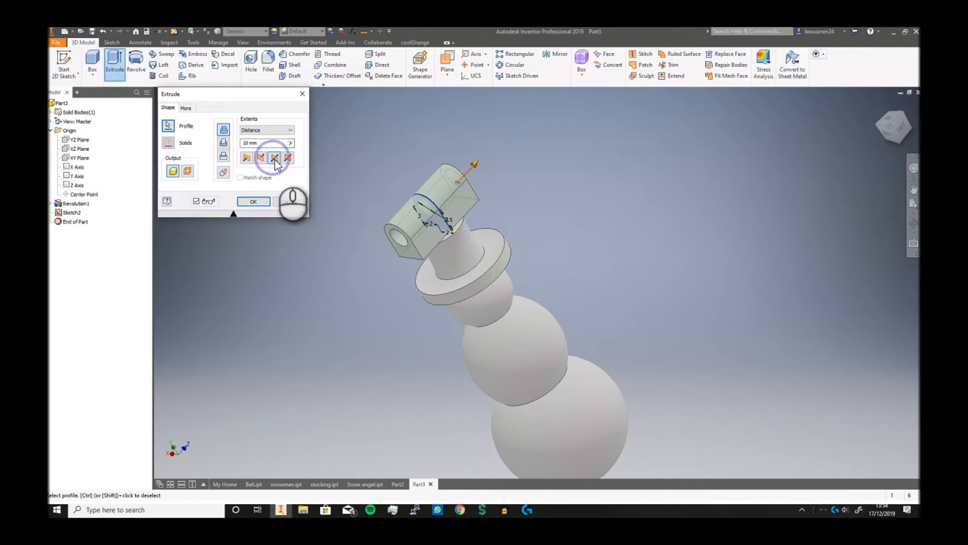
left_click(265, 142)
type("3")
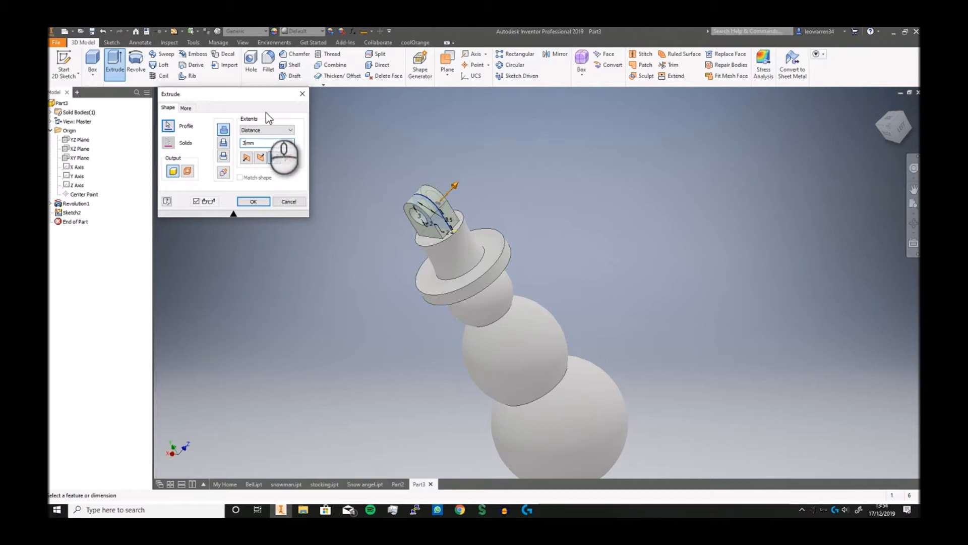
left_click(253, 201)
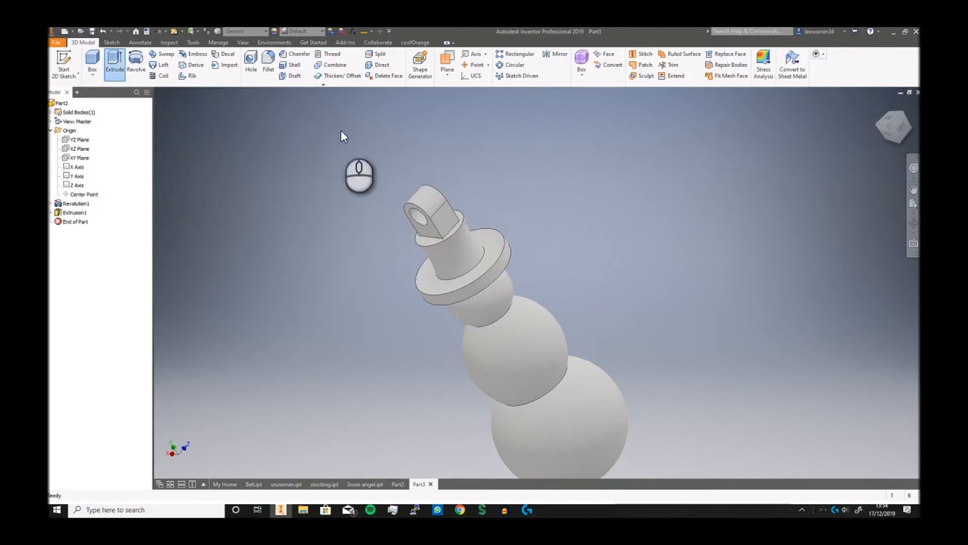
- Fillet the hanging loop's edges with a 1.5 mm radius
left_click(268, 69)
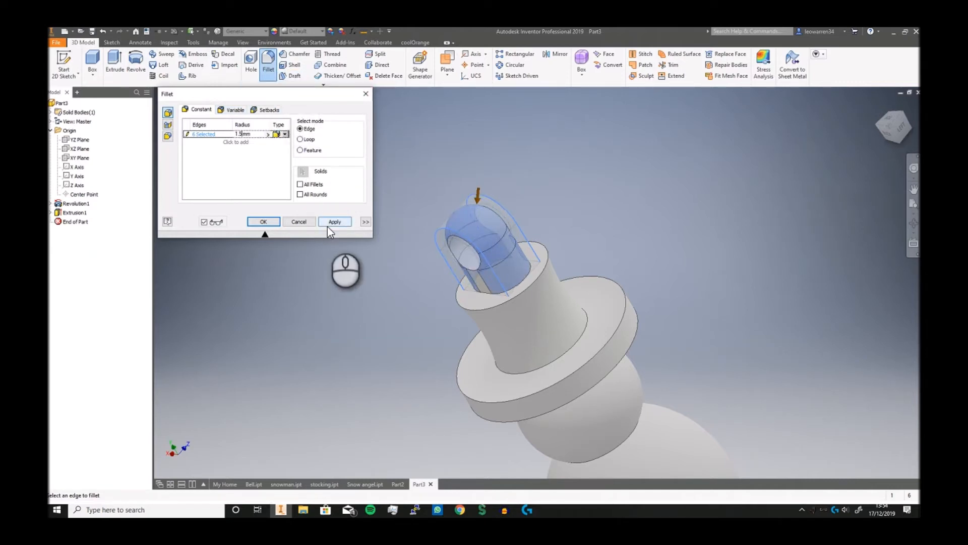
left_click(335, 221)
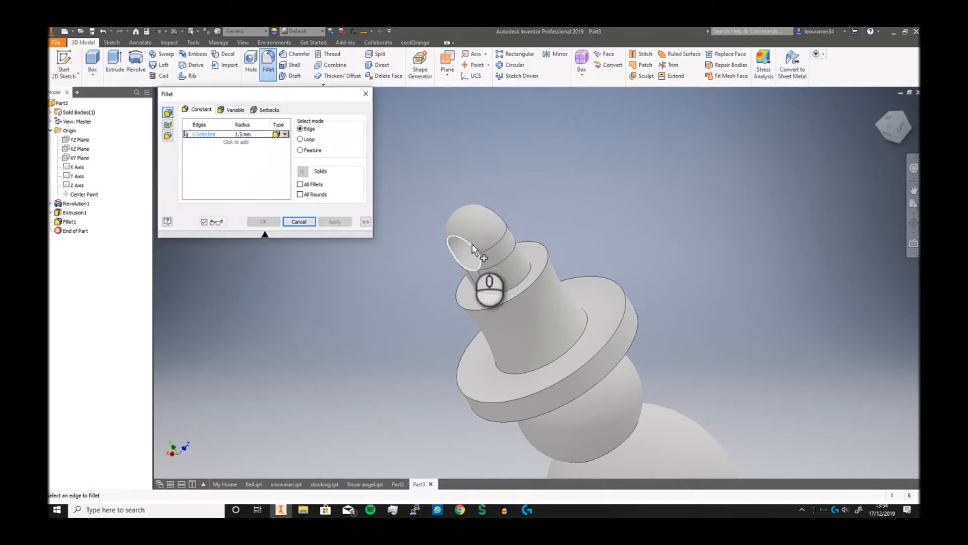
left_click(298, 220)
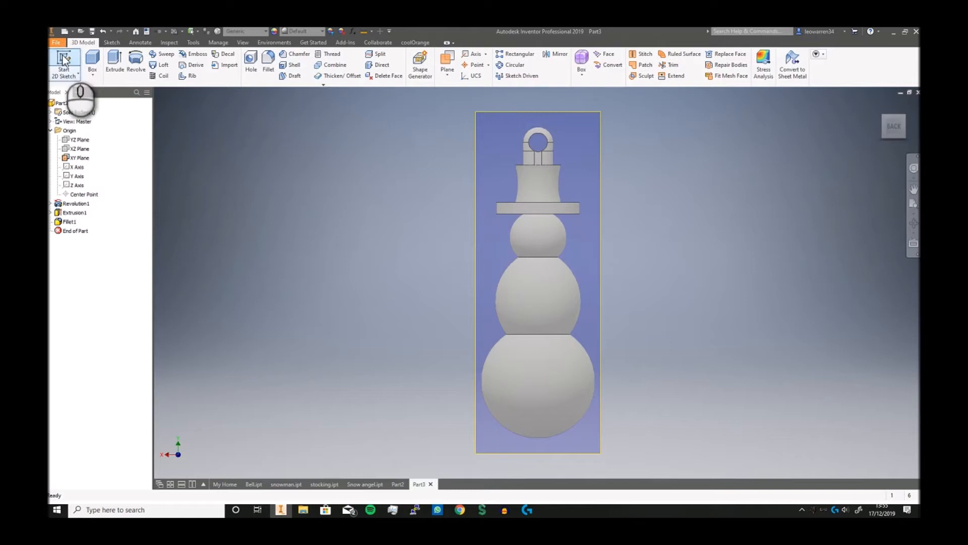
- Sketch the angled twig arm line on the XY plane and finish the sketch
left_click(63, 64)
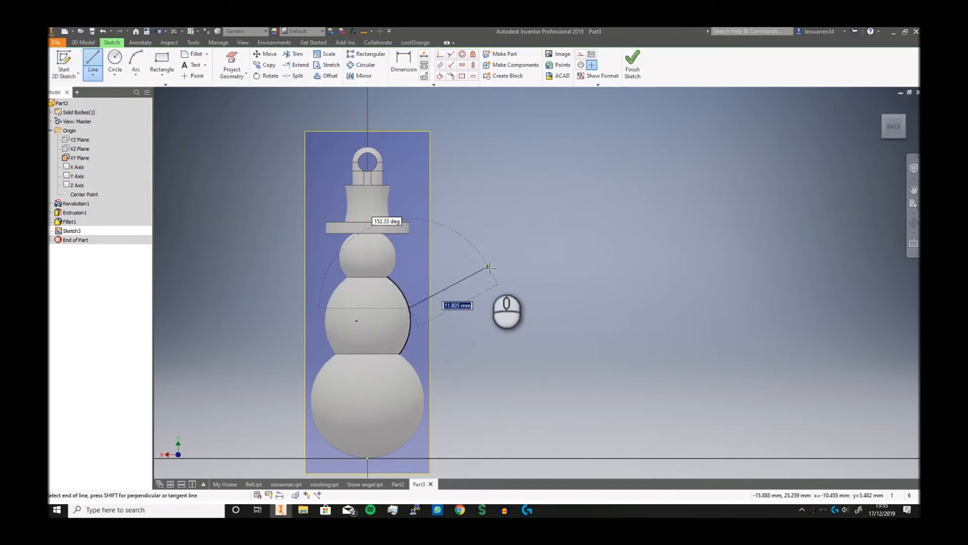
mouse_move(495, 271)
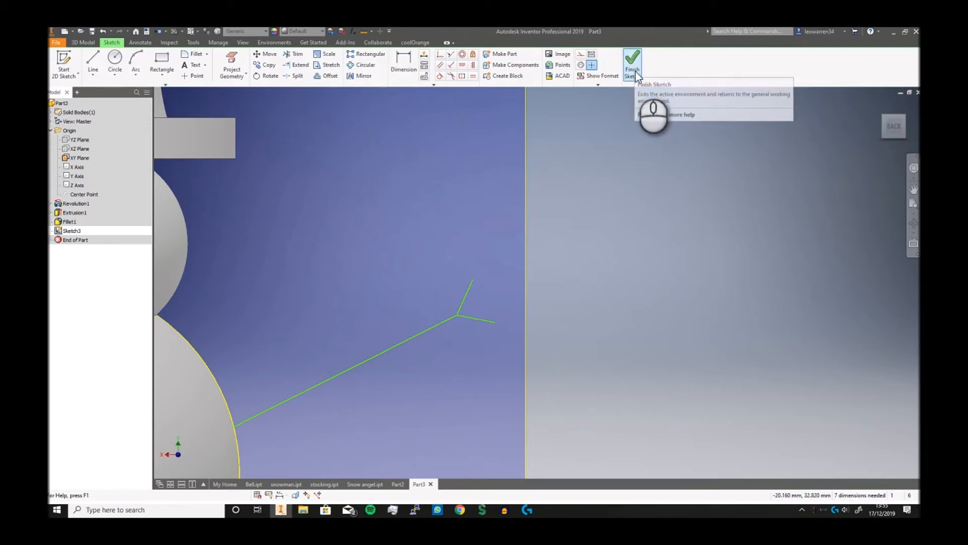
left_click(632, 62)
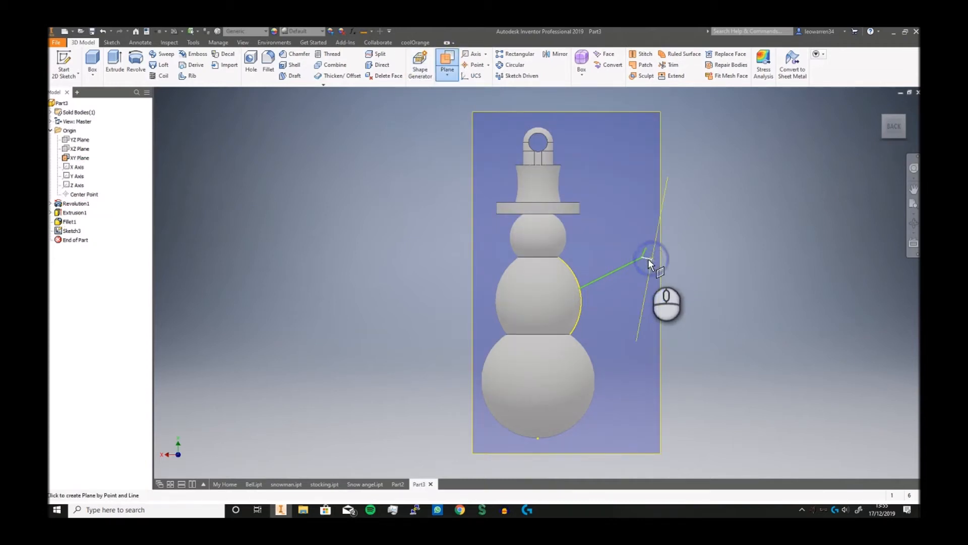
- Place a work plane at the arm's end and sketch a 0.75 circle profile on it
left_click(648, 262)
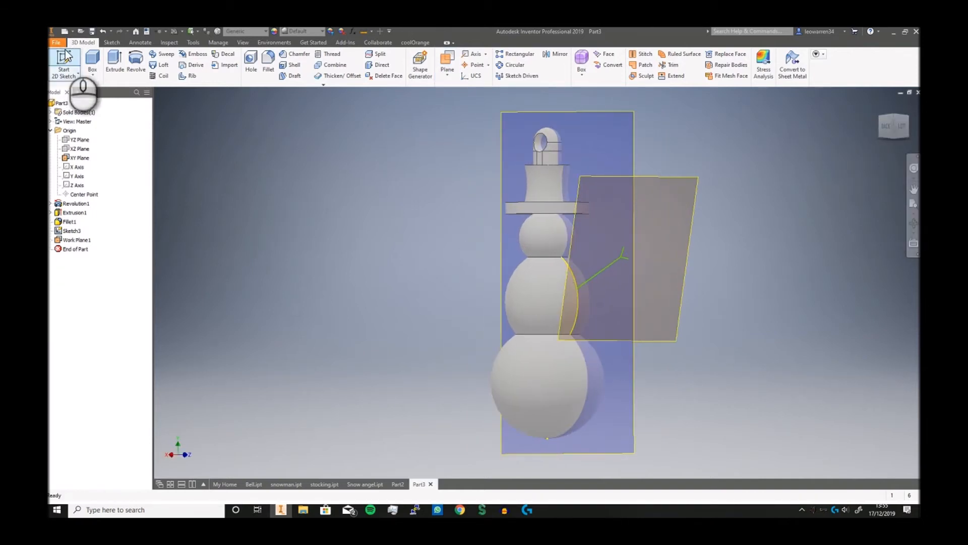
left_click(63, 63)
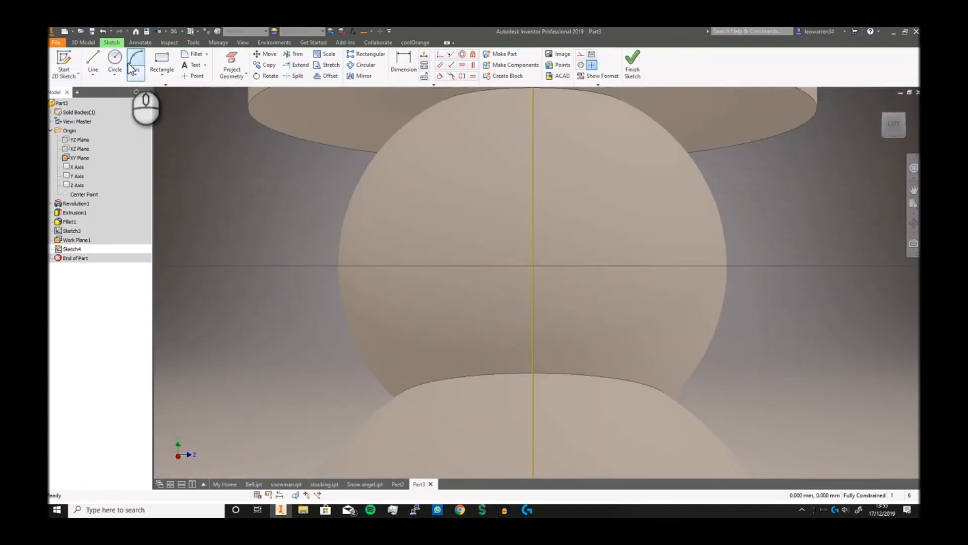
left_click(115, 59)
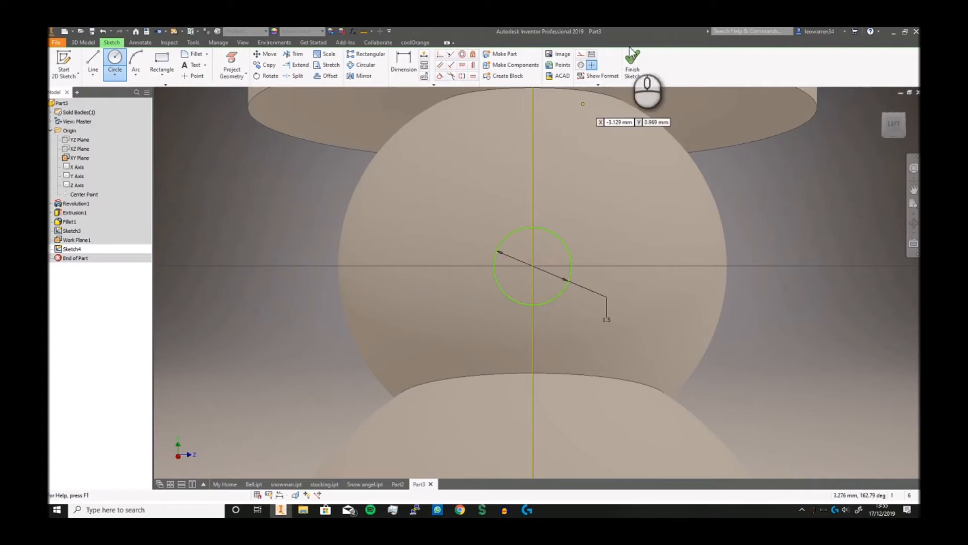
left_click(633, 62)
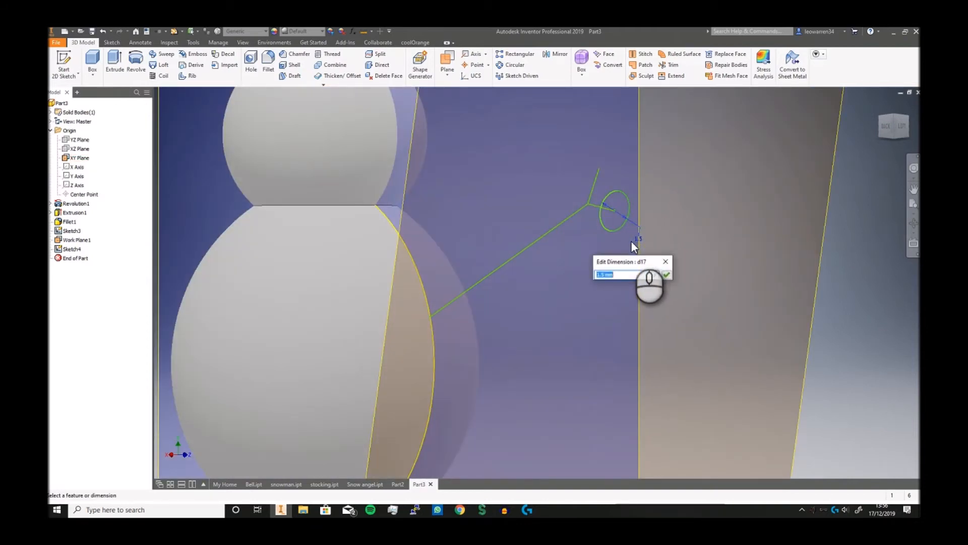
type(".78")
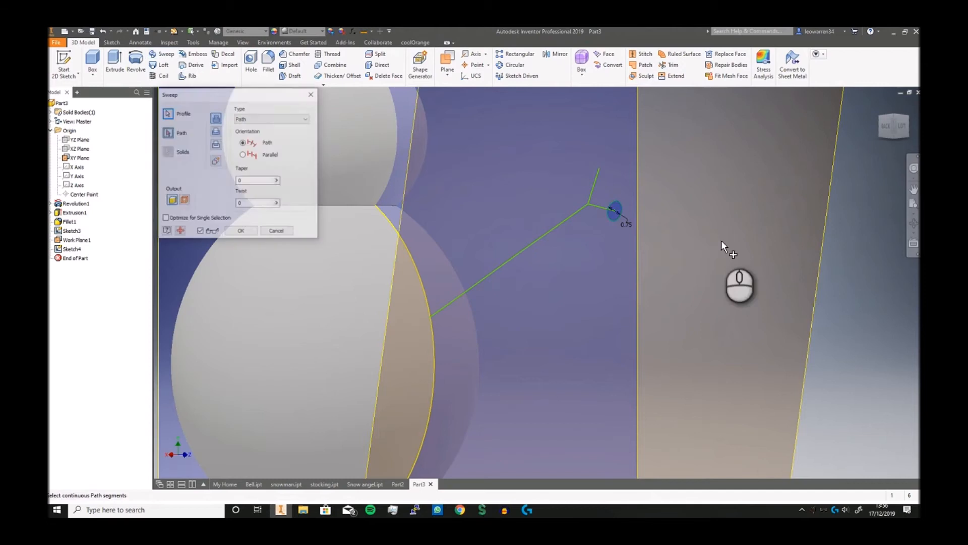
- Sweep the 0.75 circle along the bent twig path into the first solid stick arm
left_click(577, 216)
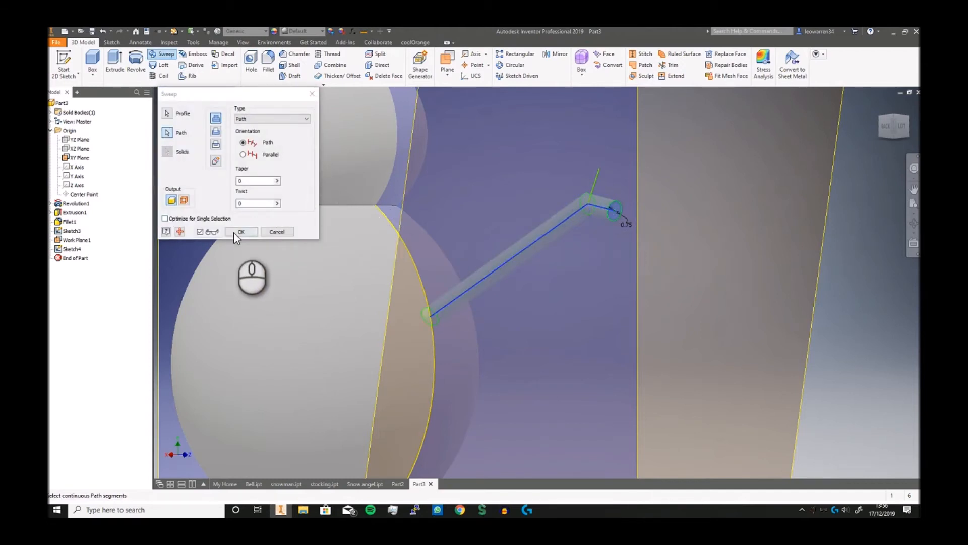
left_click(241, 232)
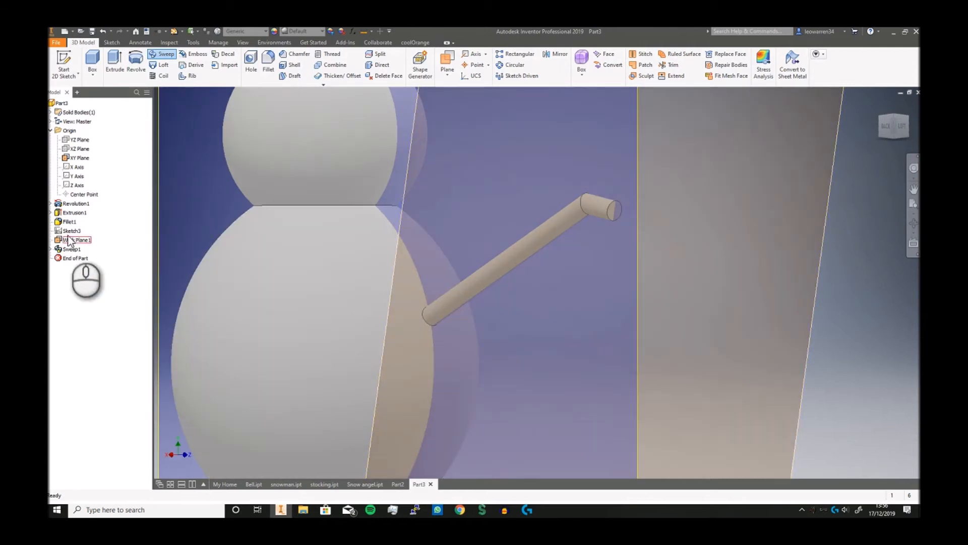
right_click(72, 240)
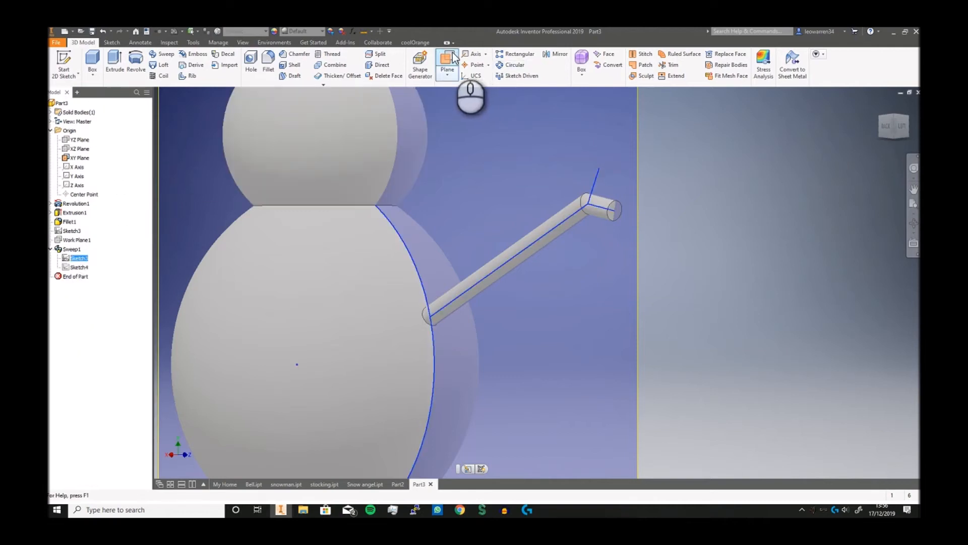
- Abandon an extra work plane and select the arm's path sketch in the browser for reuse
left_click(447, 62)
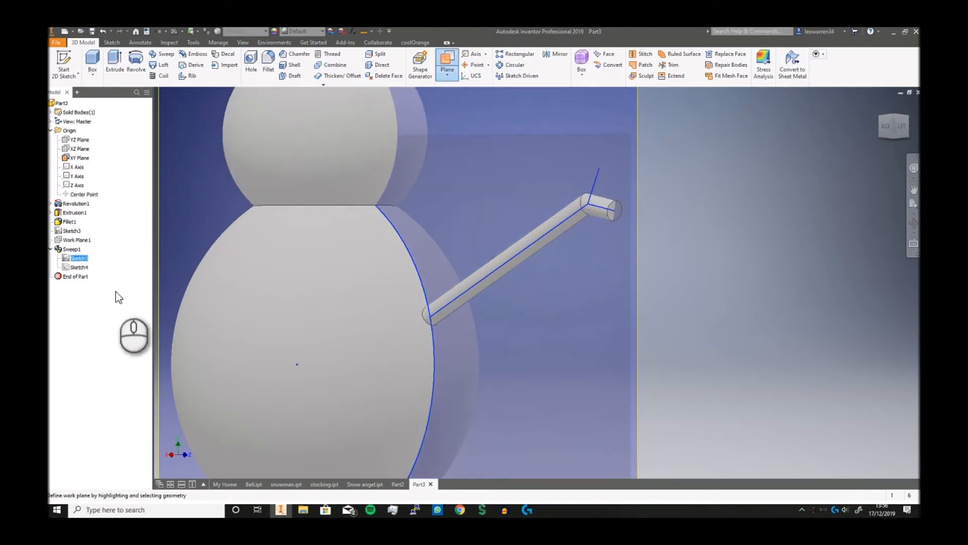
left_click(72, 248)
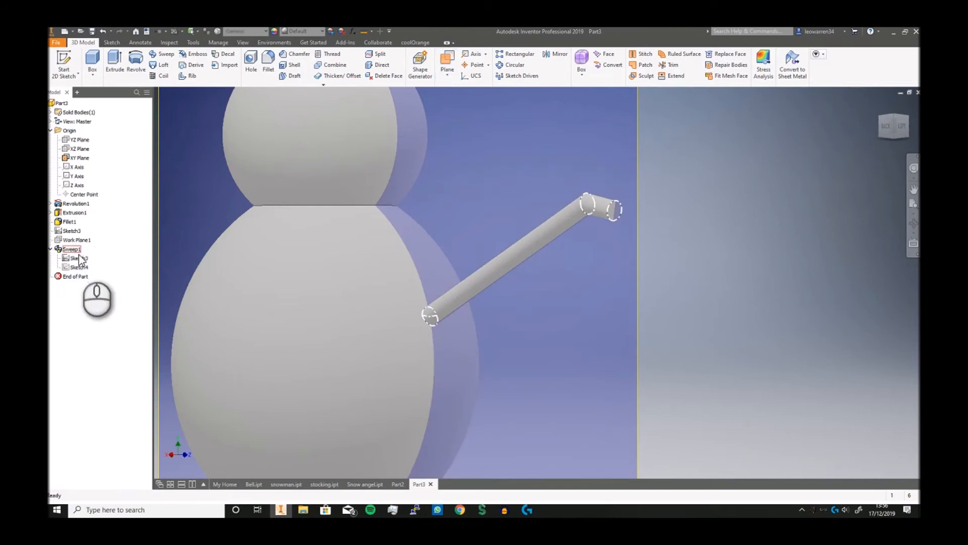
left_click(77, 257)
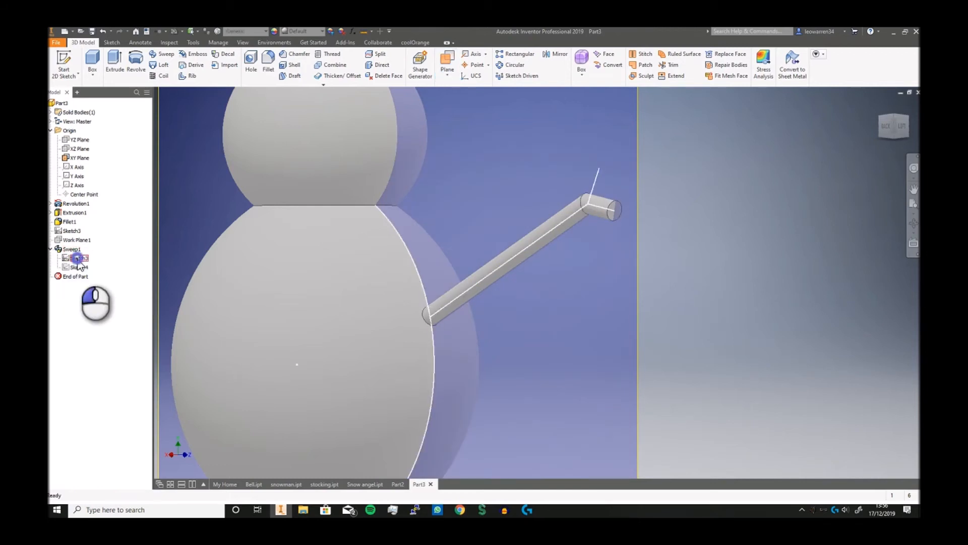
right_click(79, 257)
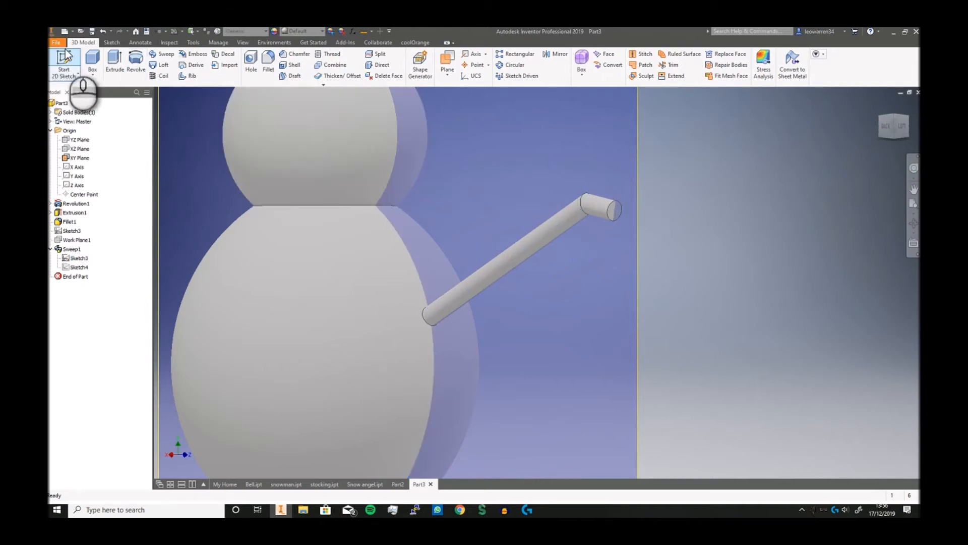
mouse_move(63, 59)
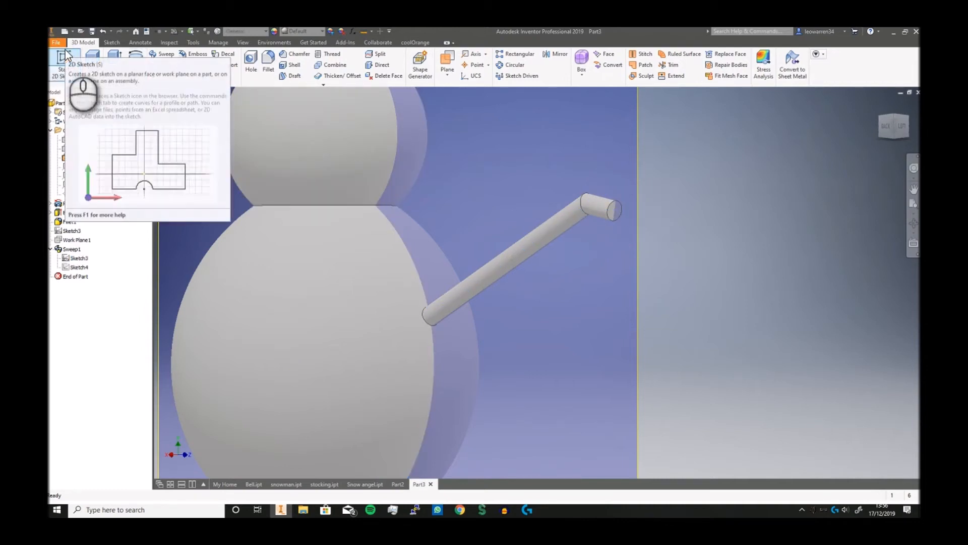
- Sketch a short branch line at the arm's end and a 0.75 circle profile on a new work plane
left_click(63, 58)
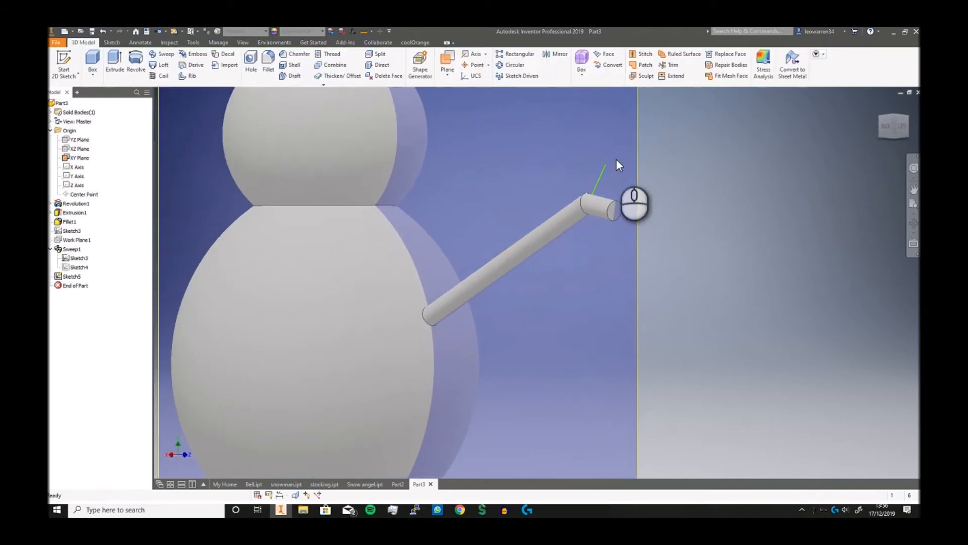
left_click(447, 58)
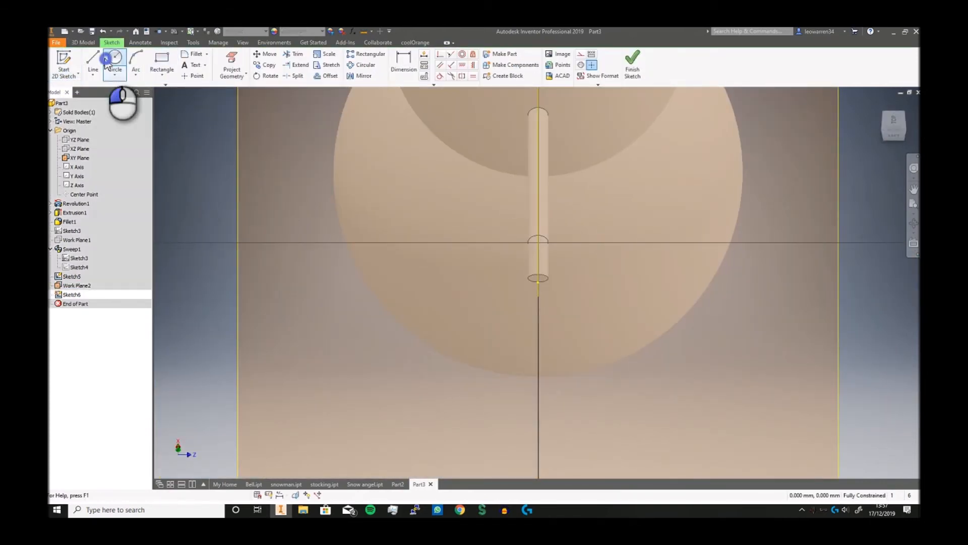
left_click(114, 64)
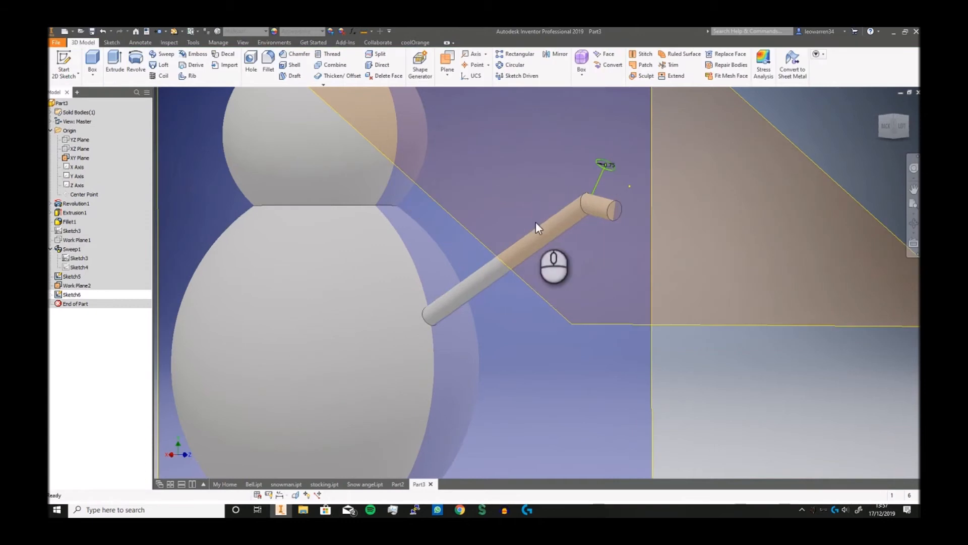
left_click(166, 56)
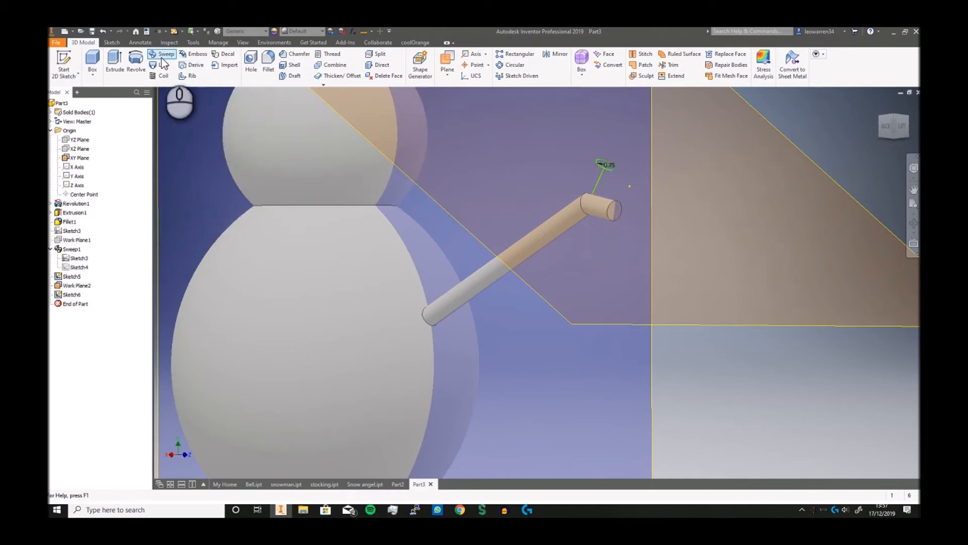
- Start a second sweep and pick the branch circle profile and its path
left_click(164, 56)
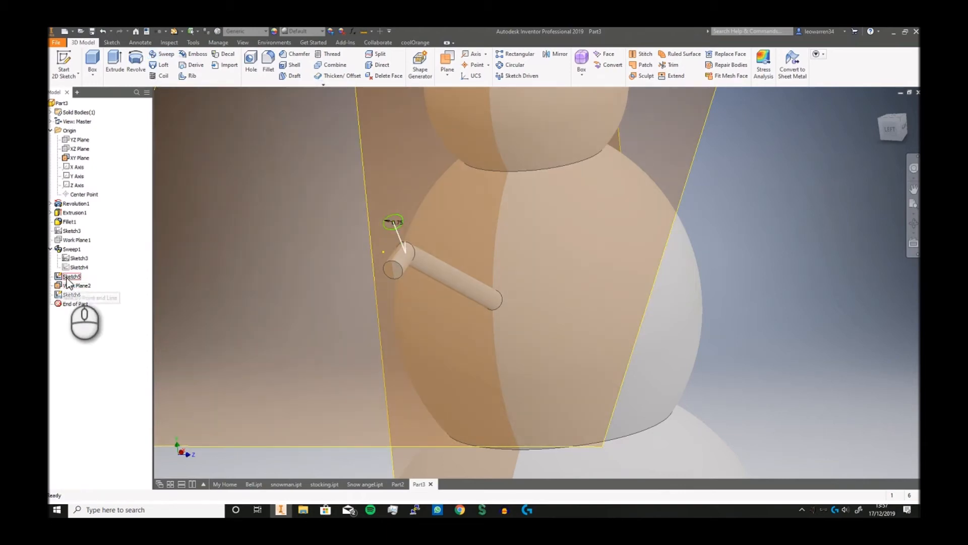
double_click(71, 276)
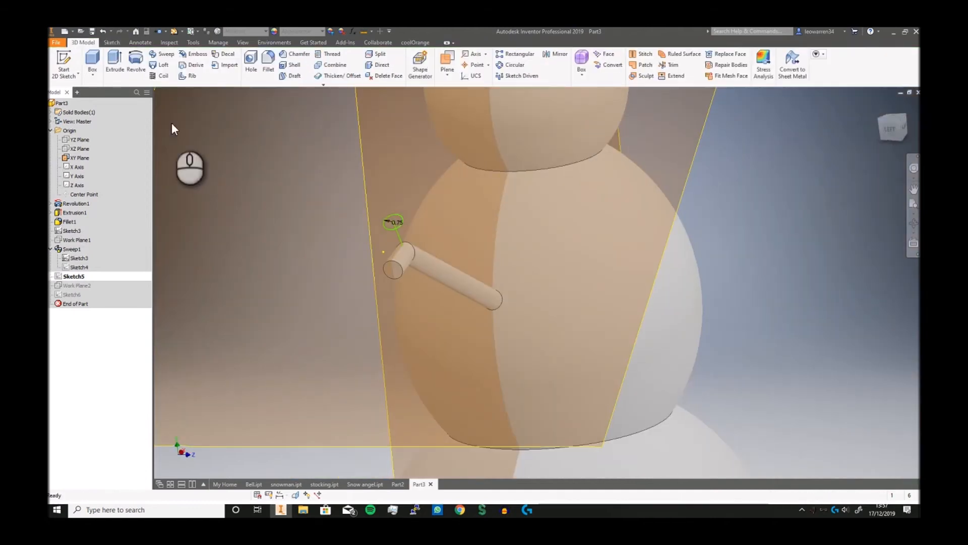
left_click(166, 53)
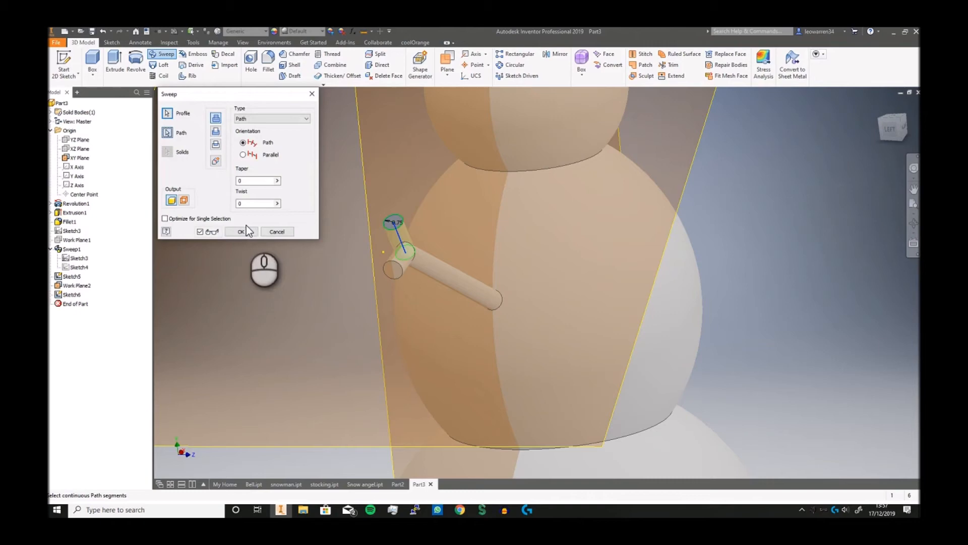
- Confirm Sweep2 so the branch twig gives the arm a forked, Y-shaped end
left_click(241, 231)
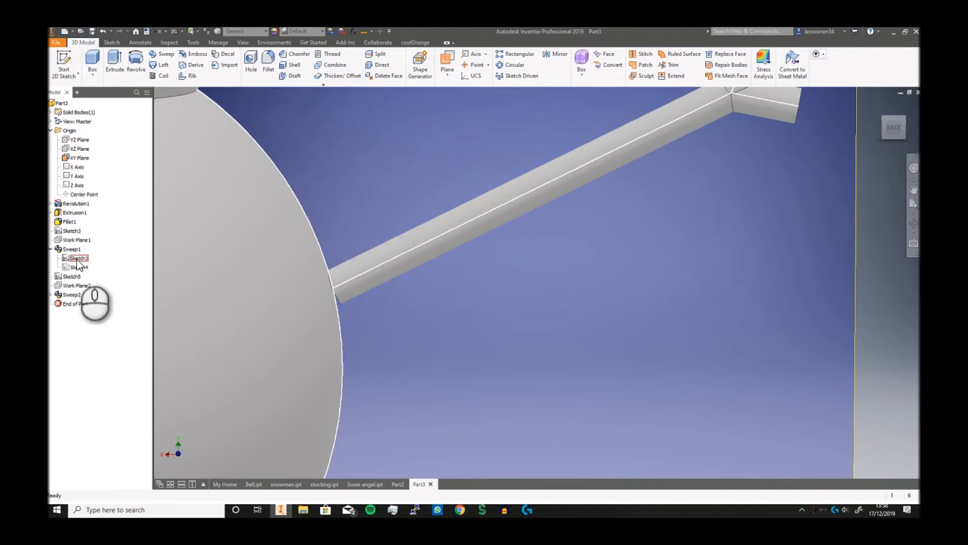
double_click(79, 257)
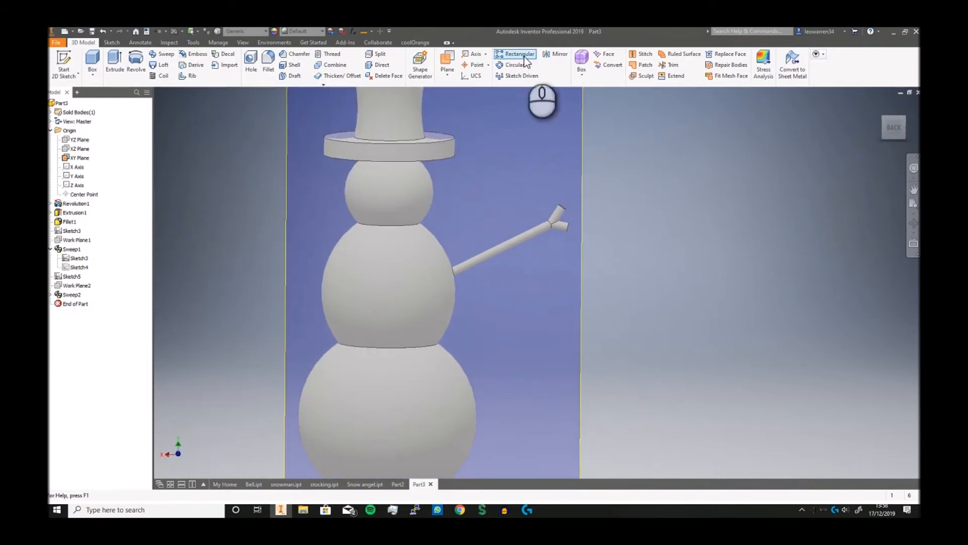
- Attempt a mirror of Sweep1 and Sweep2, then reselect the arm features in the browser
left_click(557, 53)
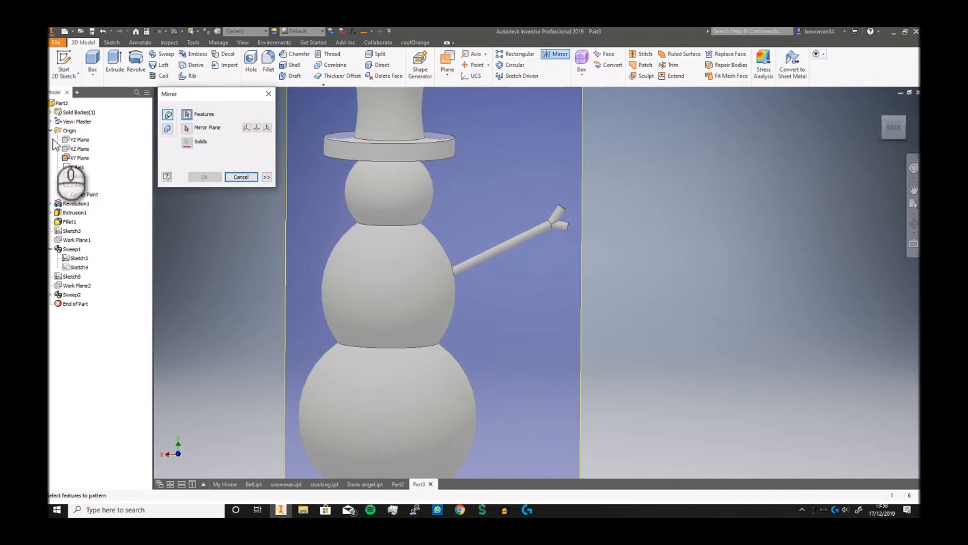
left_click(79, 139)
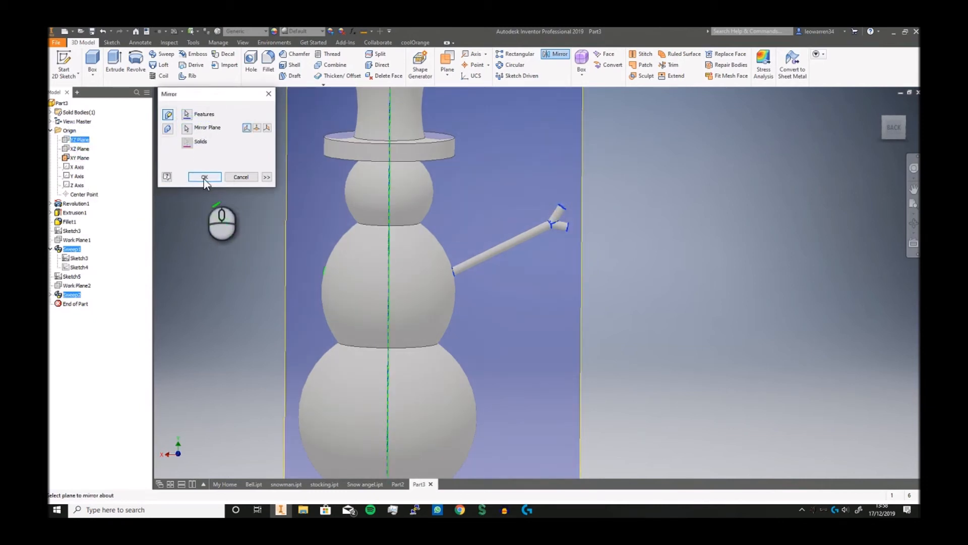
left_click(204, 177)
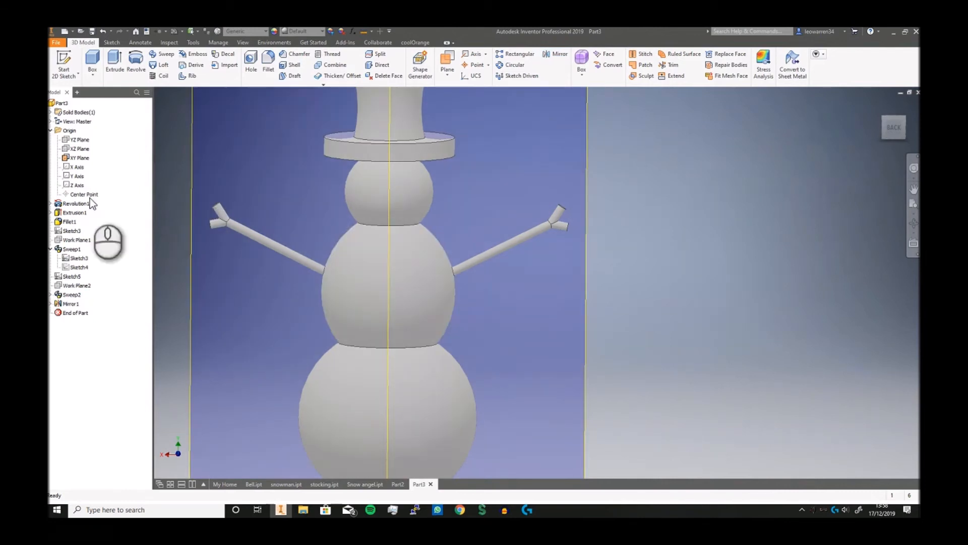
left_click(78, 148)
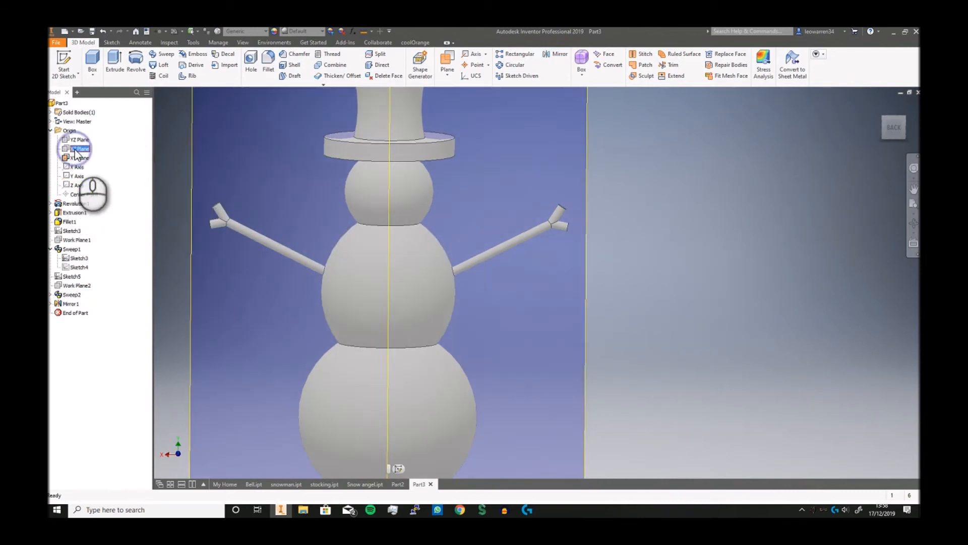
left_click(81, 157)
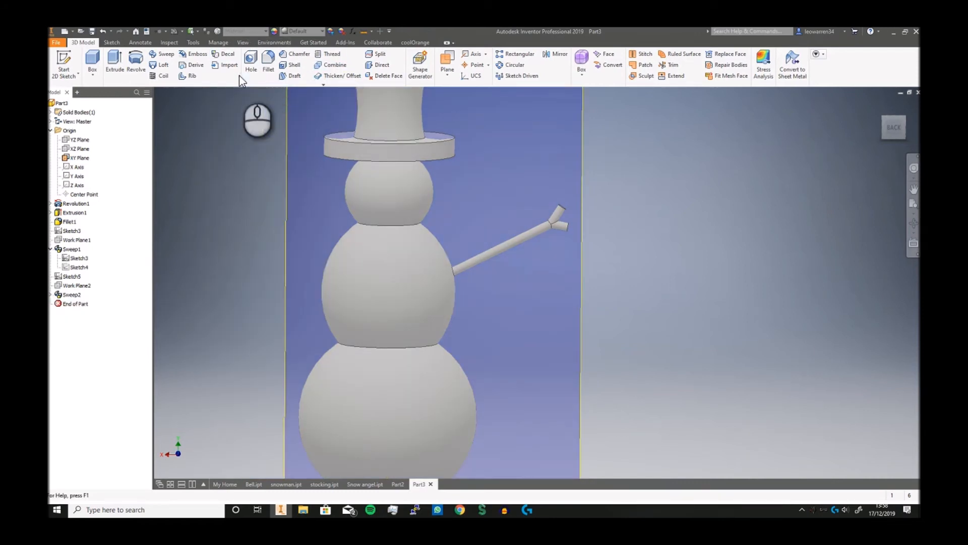
- Mirror both arm sweeps about the YZ plane so twig arms stick out on both sides
left_click(555, 53)
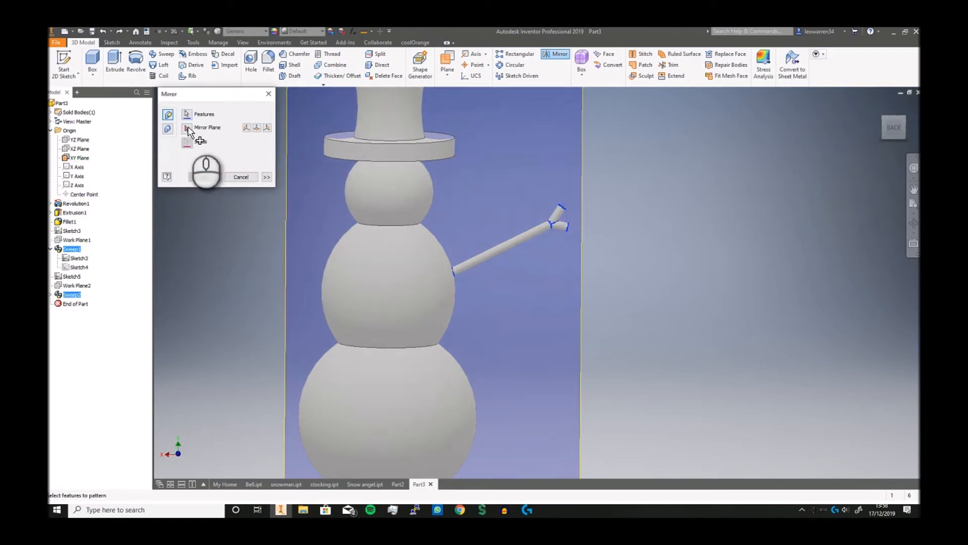
left_click(79, 139)
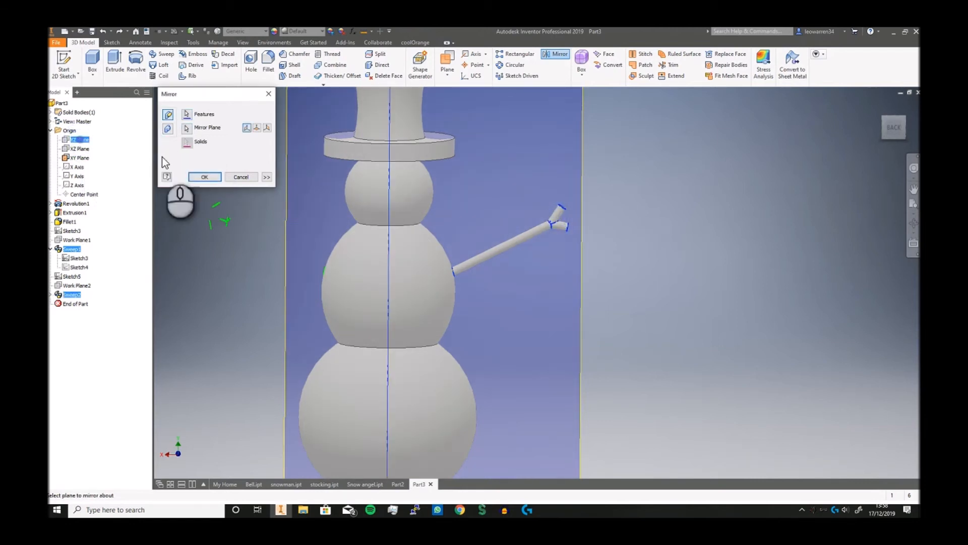
left_click(205, 176)
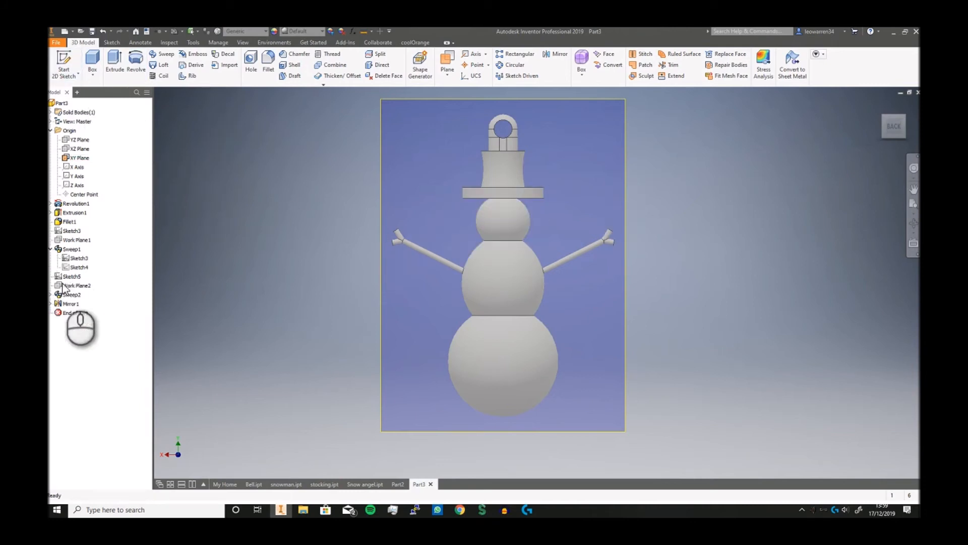
left_click(79, 158)
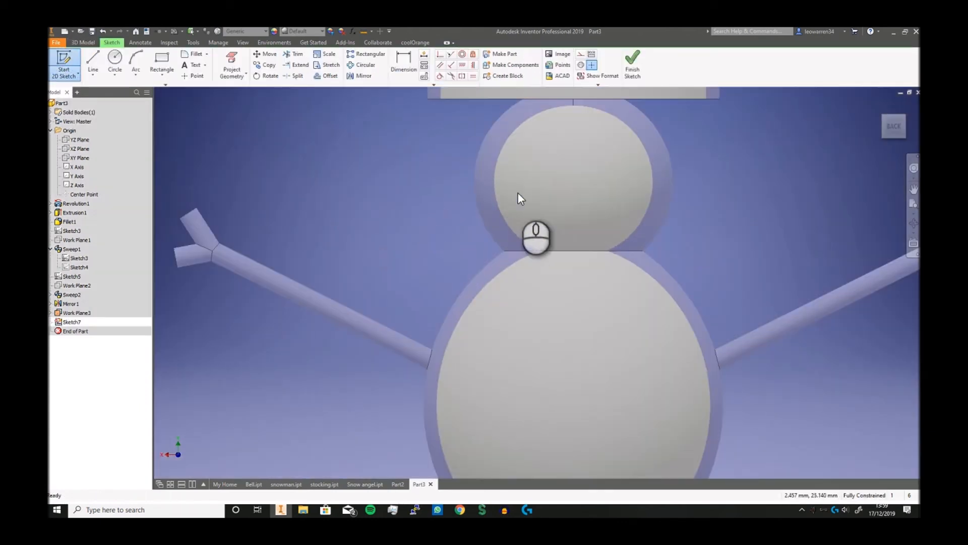
- Sketch the two eye circles on the head with 1.5 and 0.75 dimensions
left_click(115, 60)
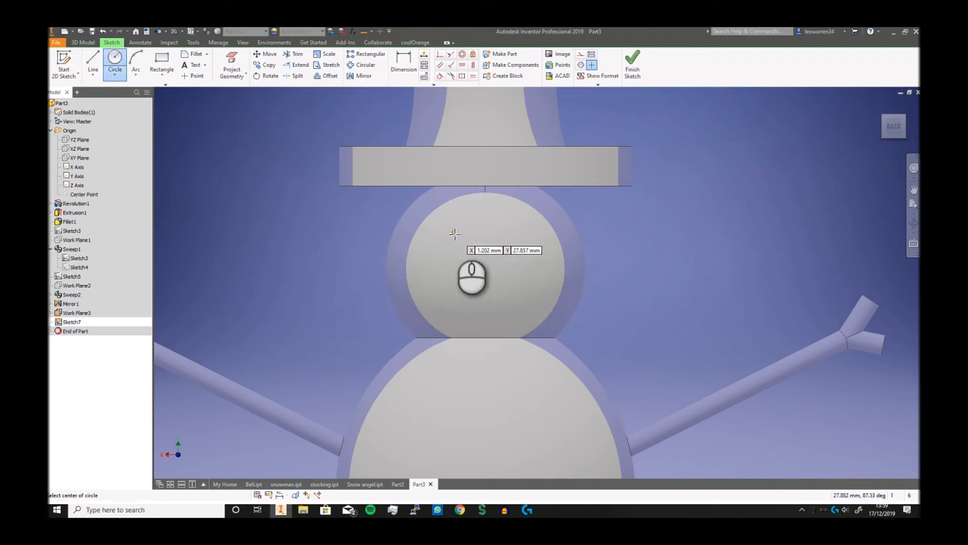
left_click(455, 233)
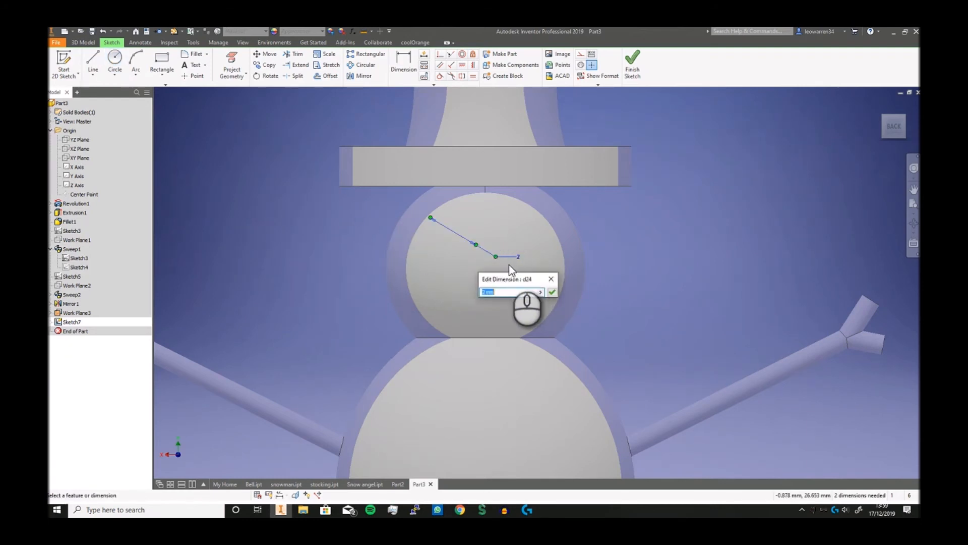
left_click(551, 292)
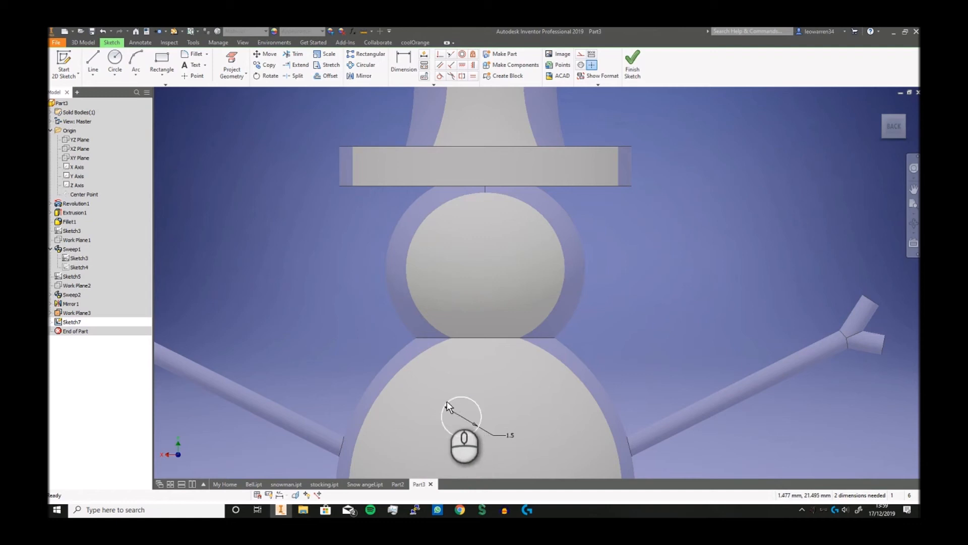
left_click(114, 64)
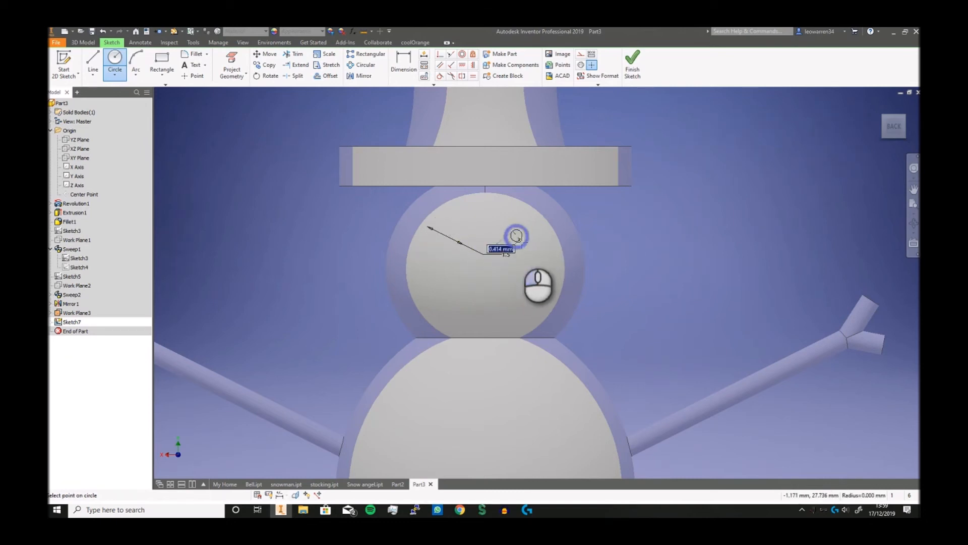
left_click(515, 236)
type("1.5")
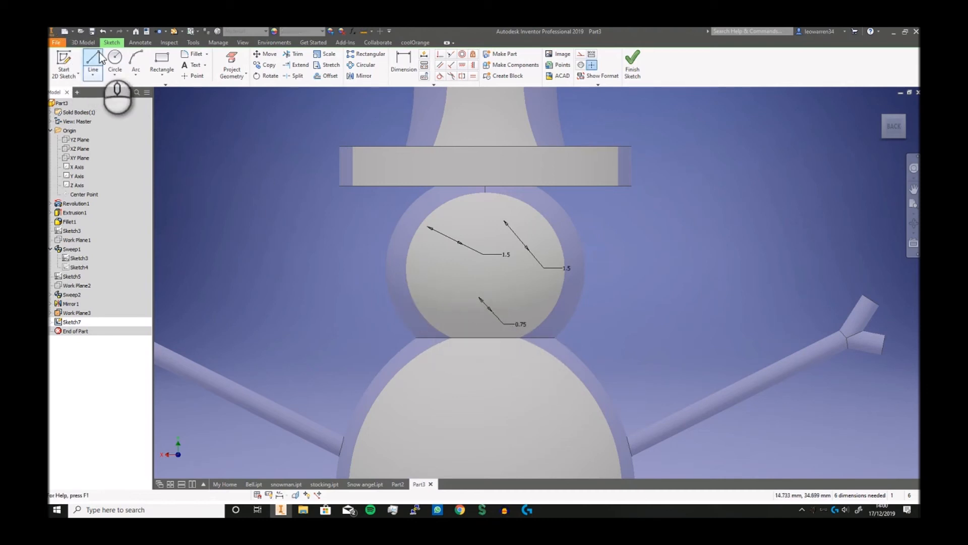
- Add the small mouth button circles along a curved row below the eyes
left_click(115, 64)
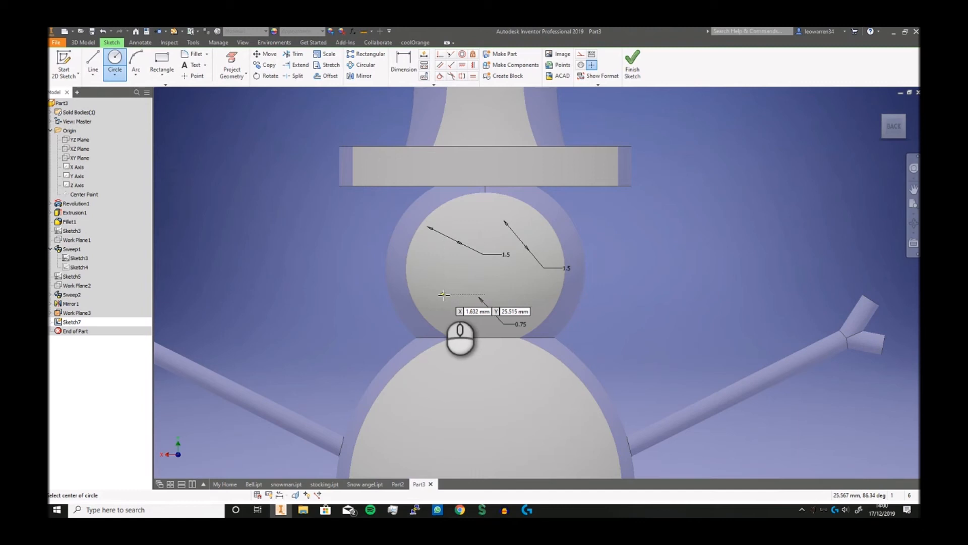
left_click(444, 295)
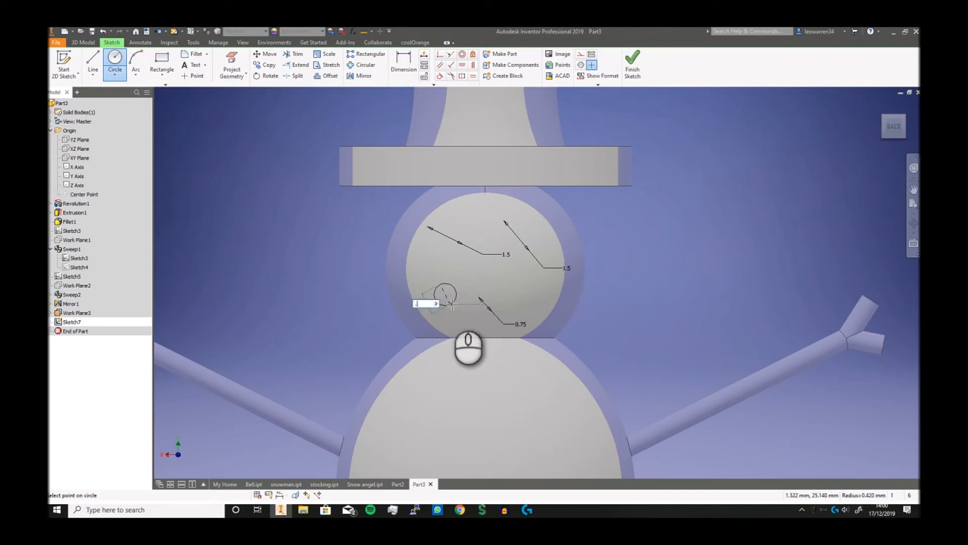
left_click(451, 302)
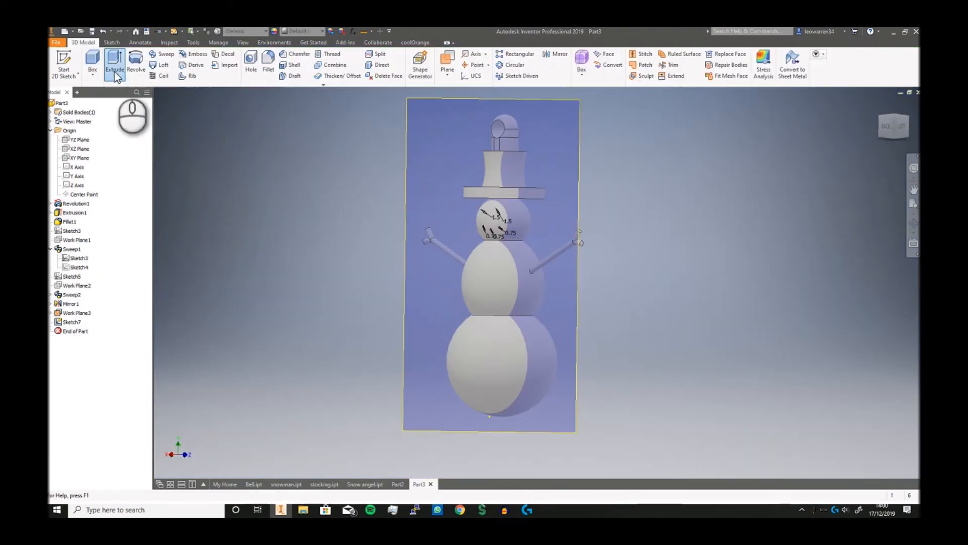
- Extrude the eye and mouth circle profiles by a set distance into raised buttons
left_click(114, 60)
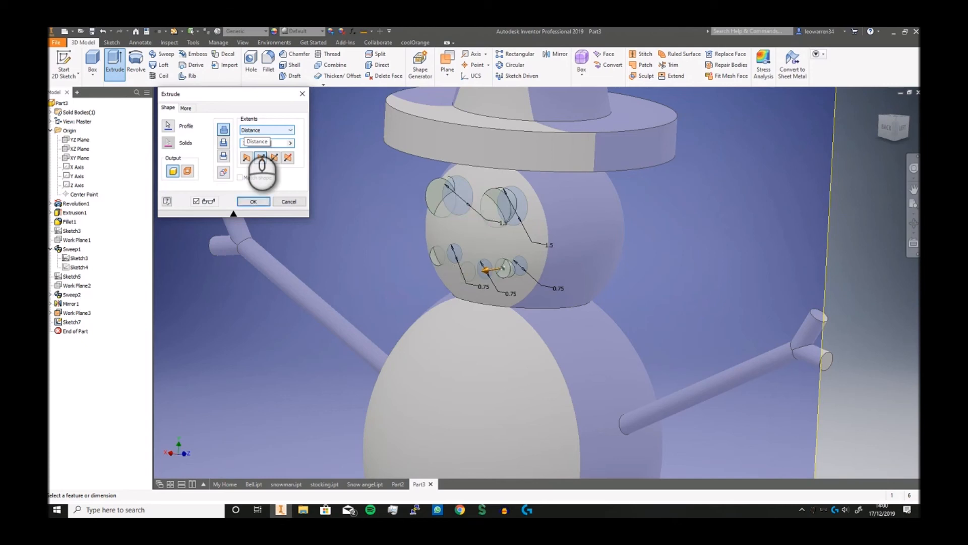
type("1.5")
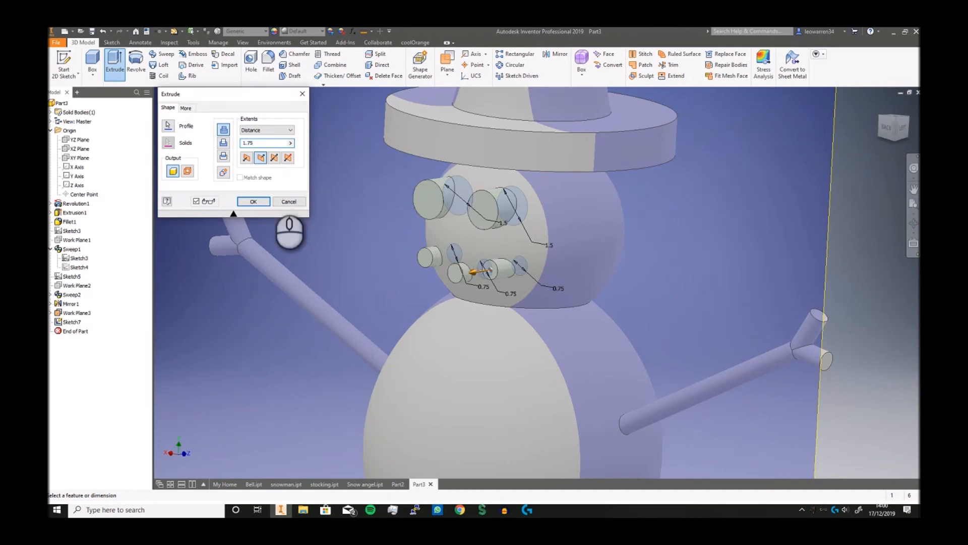
left_click(253, 201)
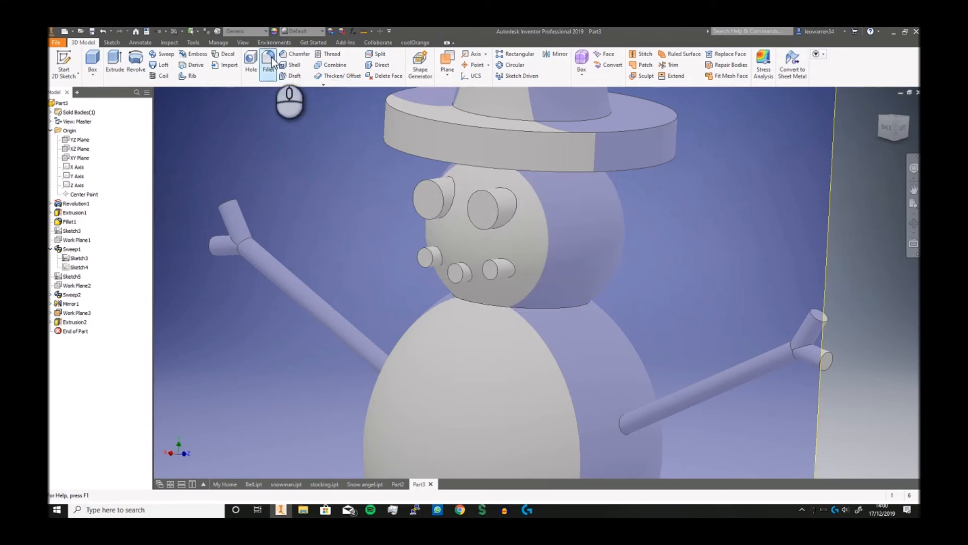
- Fillet the eye button edges at 0.5 mm and the mouth button edges in a second set
left_click(269, 65)
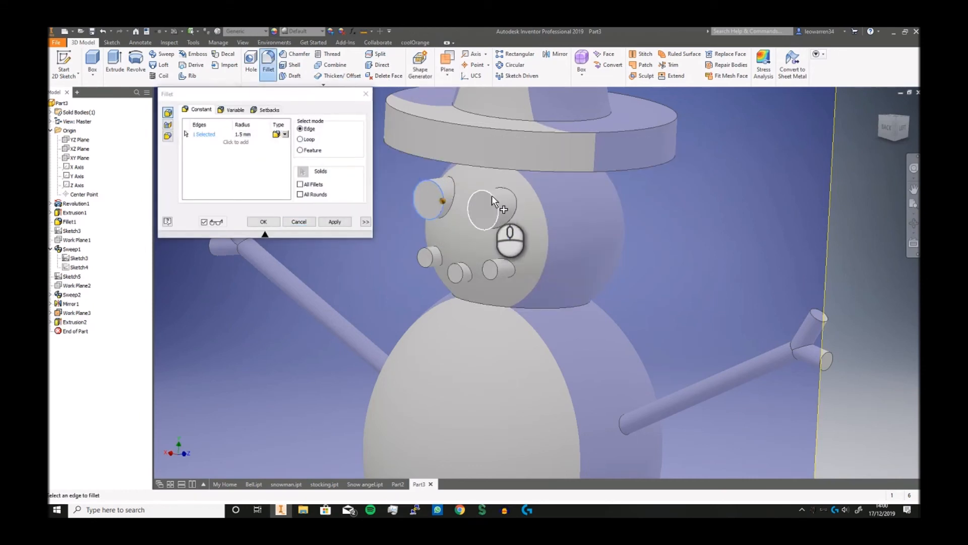
left_click(498, 211)
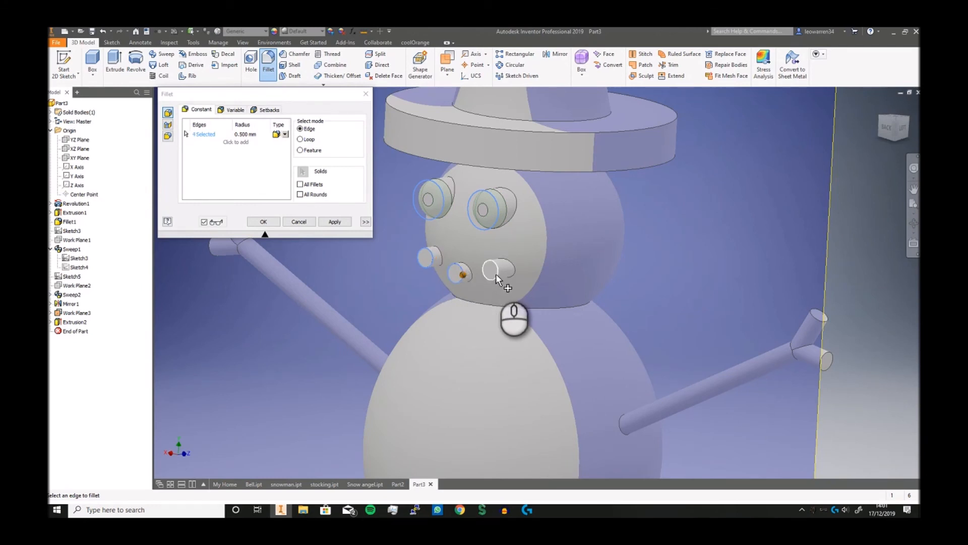
left_click(492, 271)
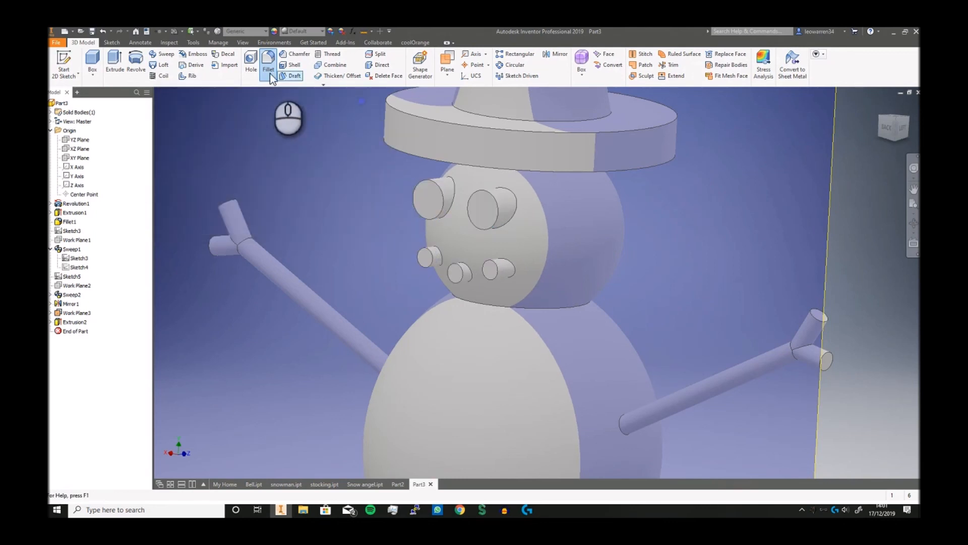
left_click(268, 64)
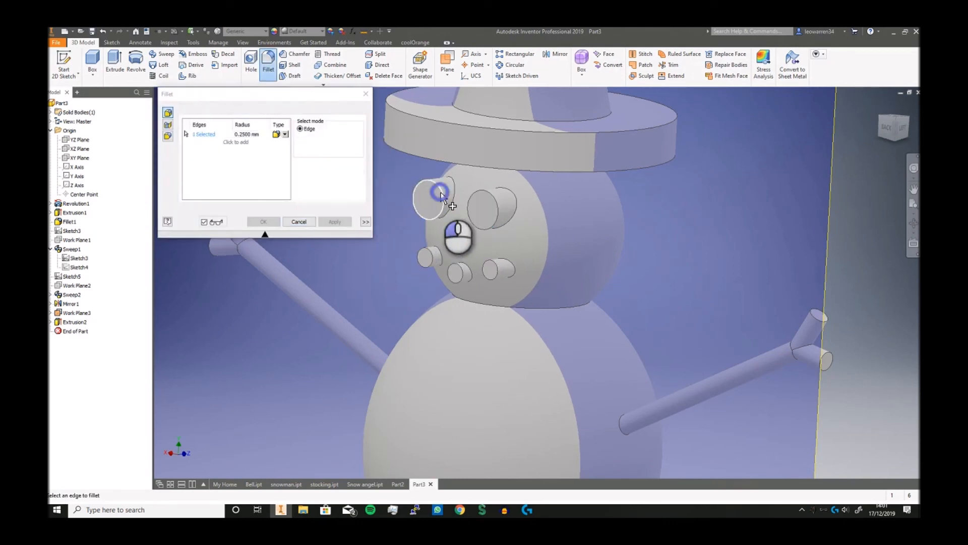
left_click(491, 213)
type("0.500")
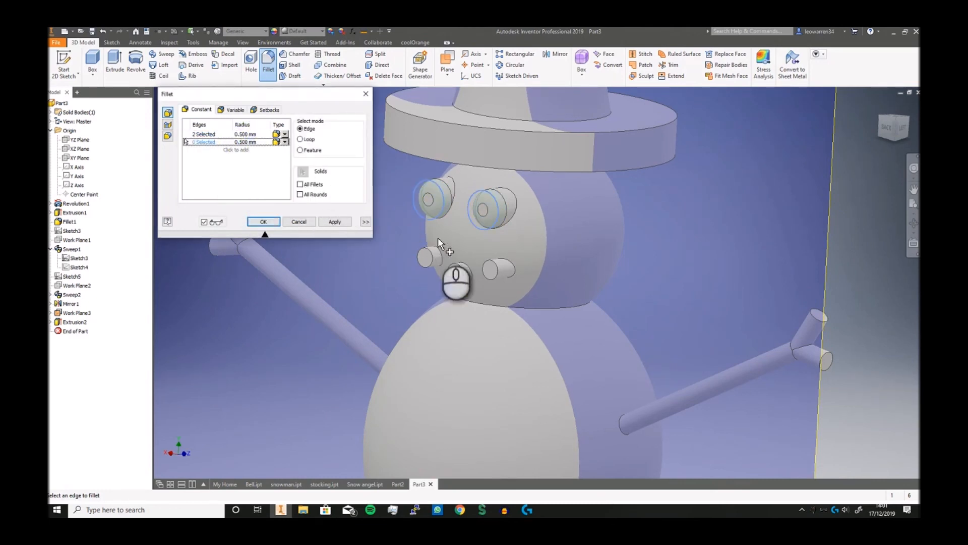
left_click(492, 270)
type("0.2500")
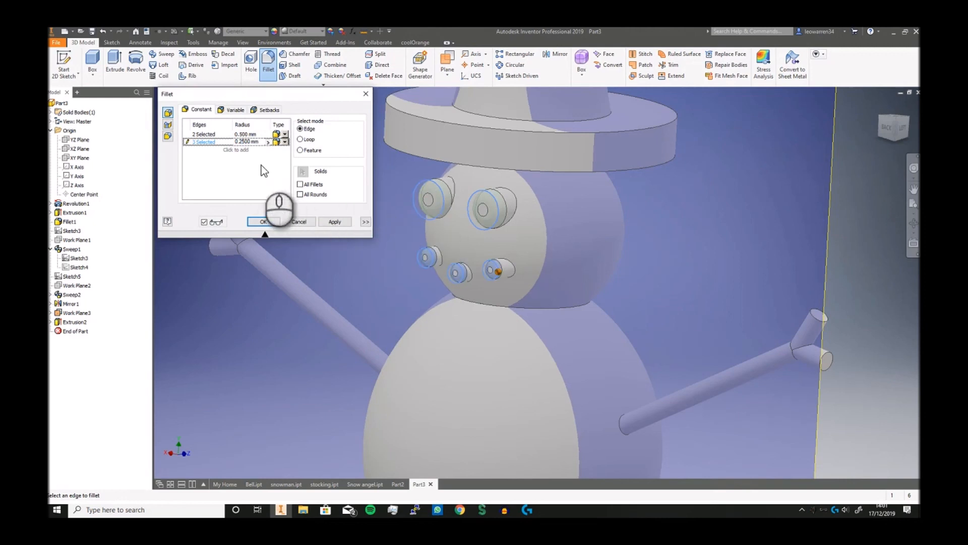
mouse_move(314, 225)
type("0.3500")
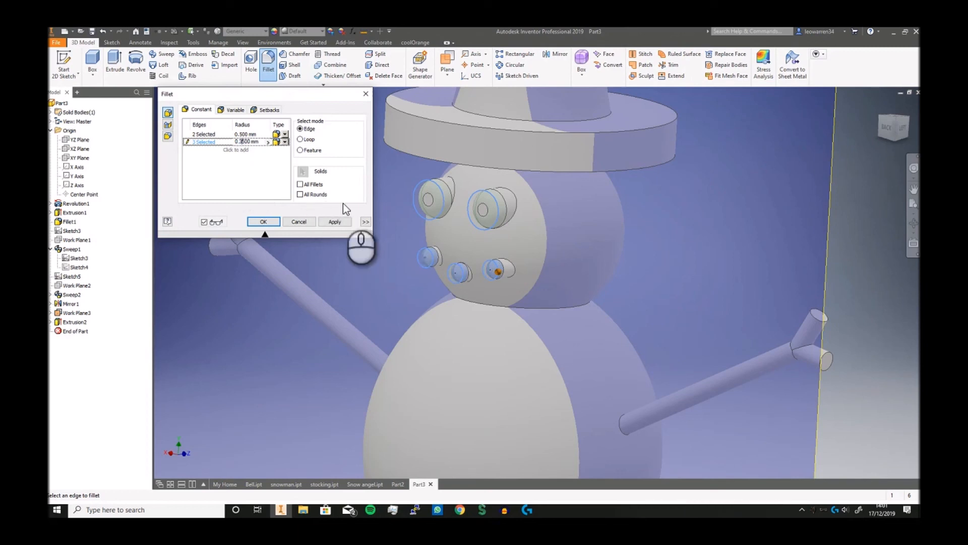
left_click(263, 221)
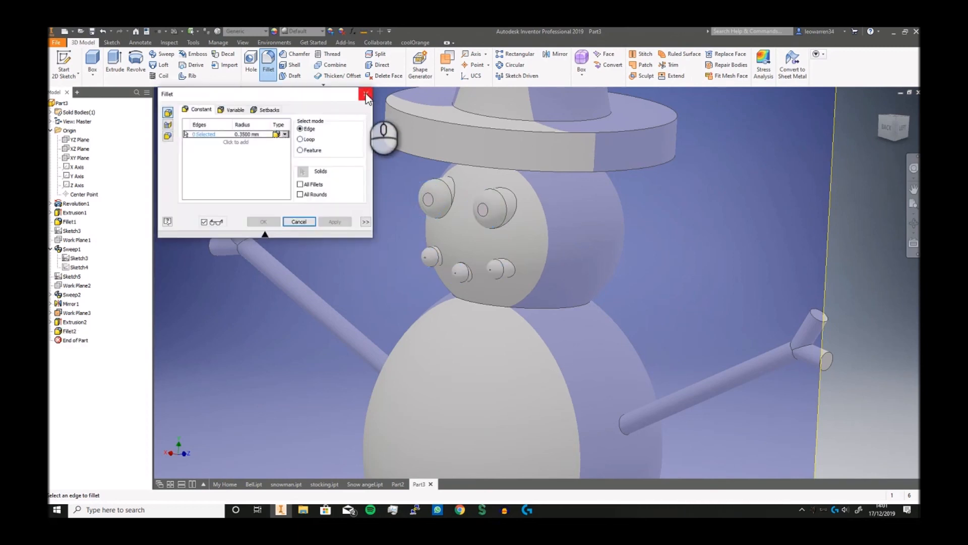
left_click(365, 93)
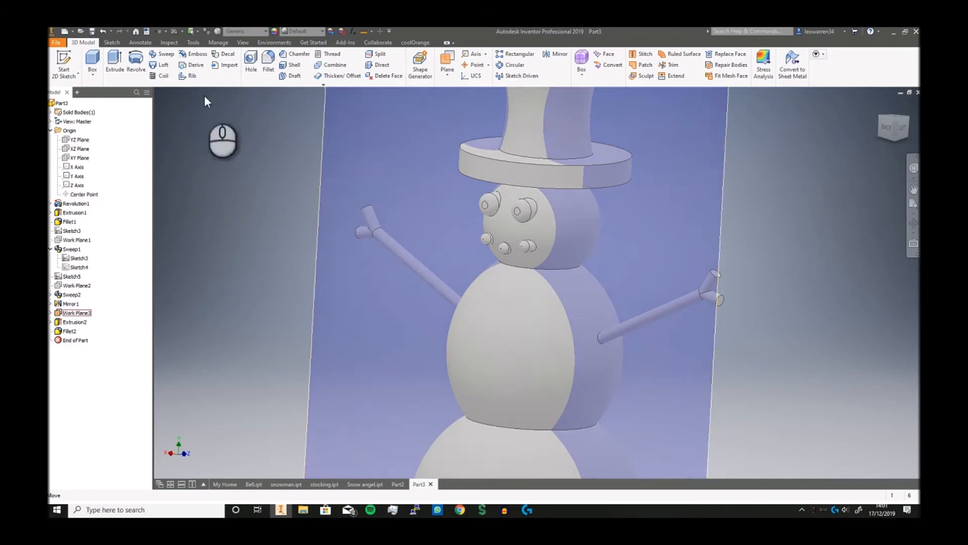
- Sketch the nose base and create a work plane offset in front of the face
left_click(64, 65)
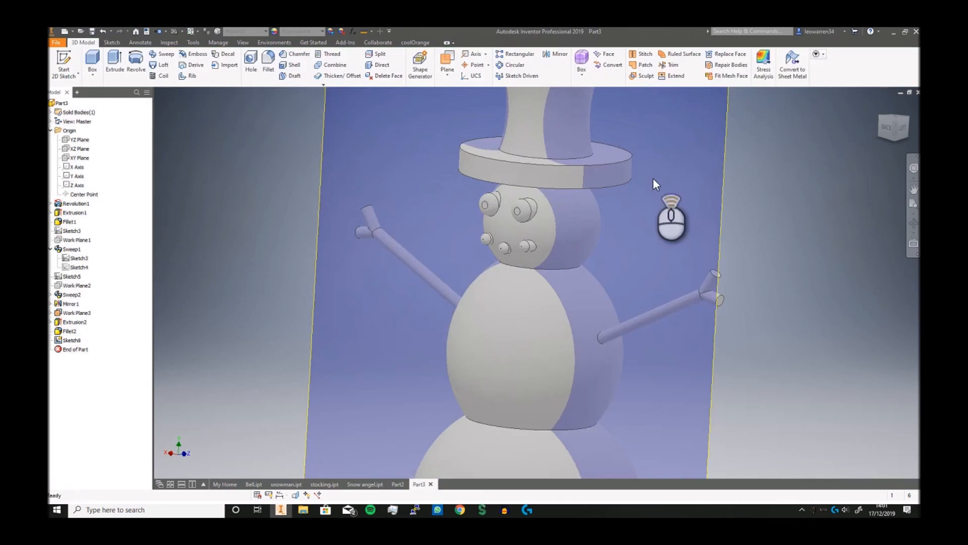
left_click(447, 65)
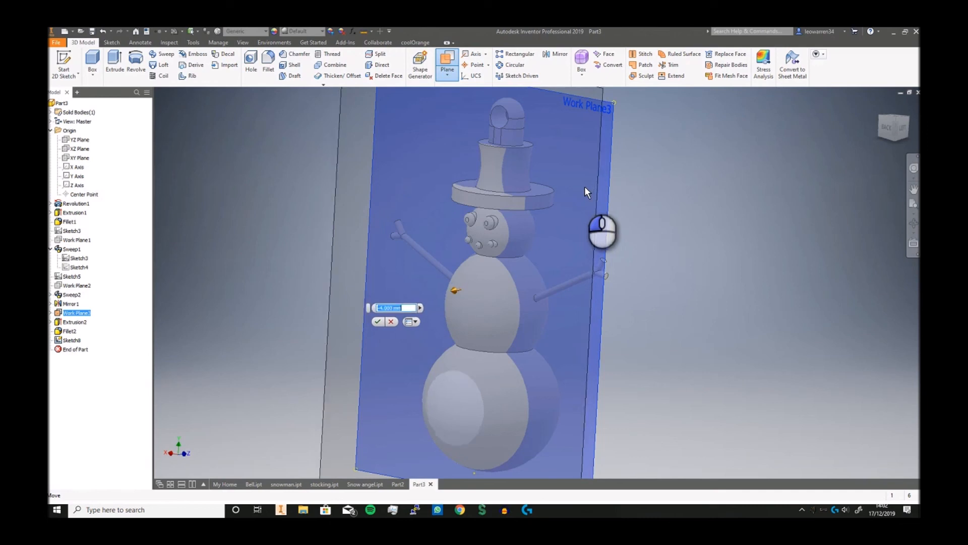
left_click(378, 322)
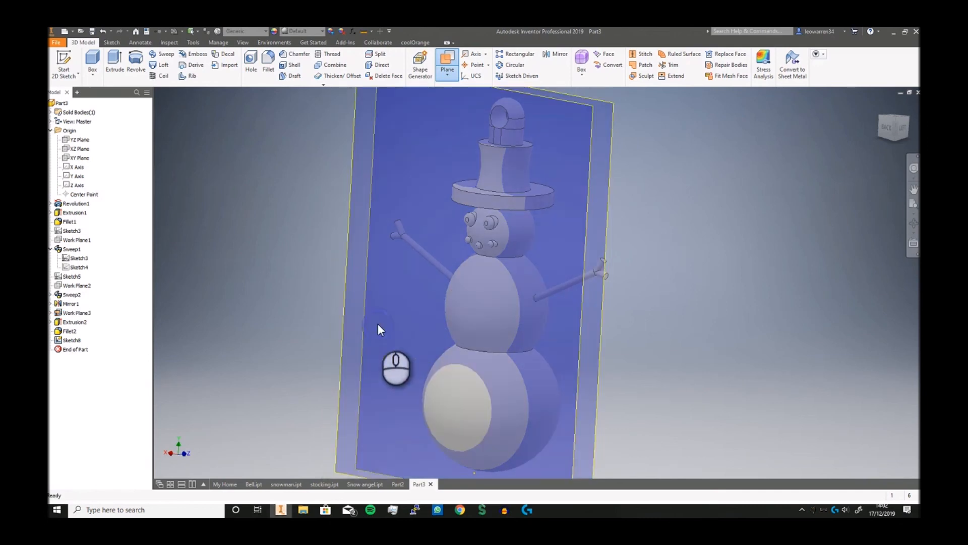
- Sketch a single nose-tip point at the head centre on the offset plane and finish it
left_click(63, 65)
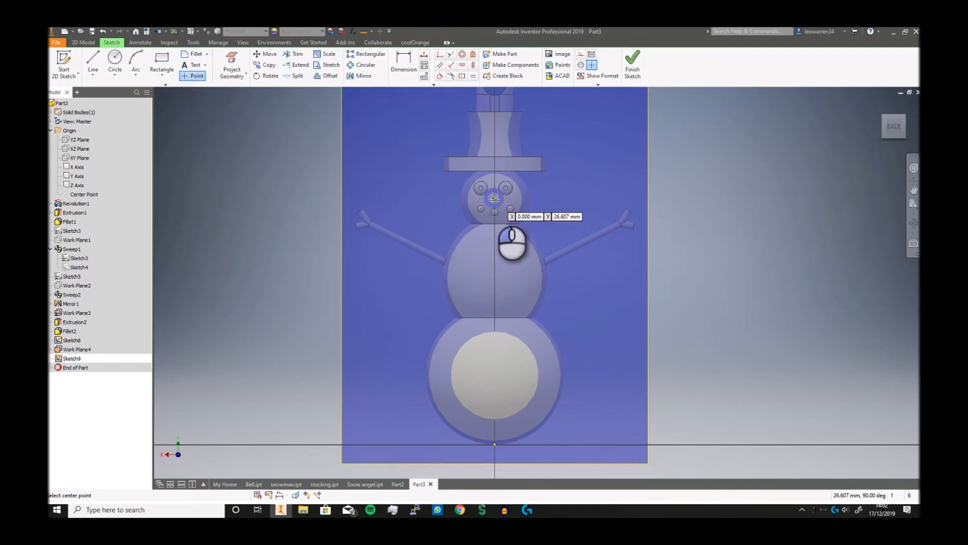
left_click(82, 42)
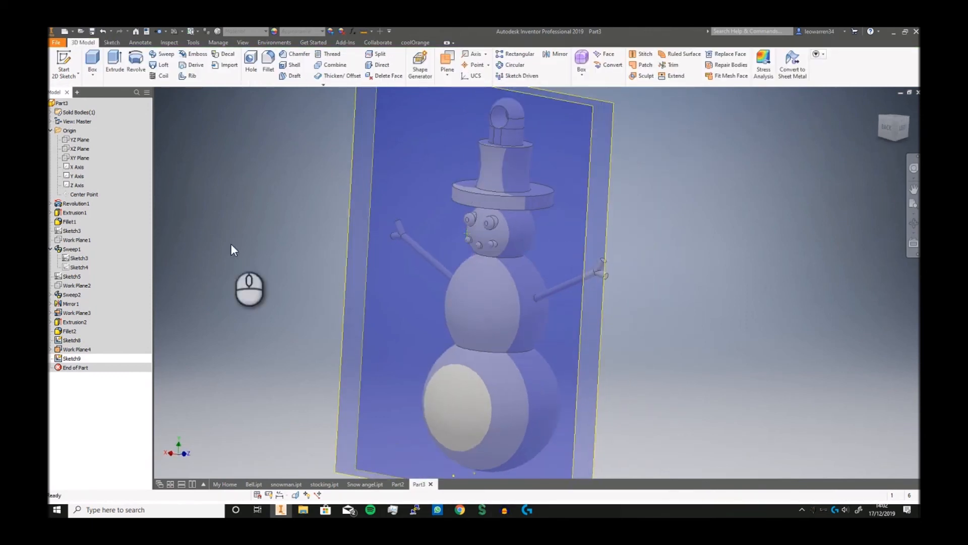
right_click(71, 349)
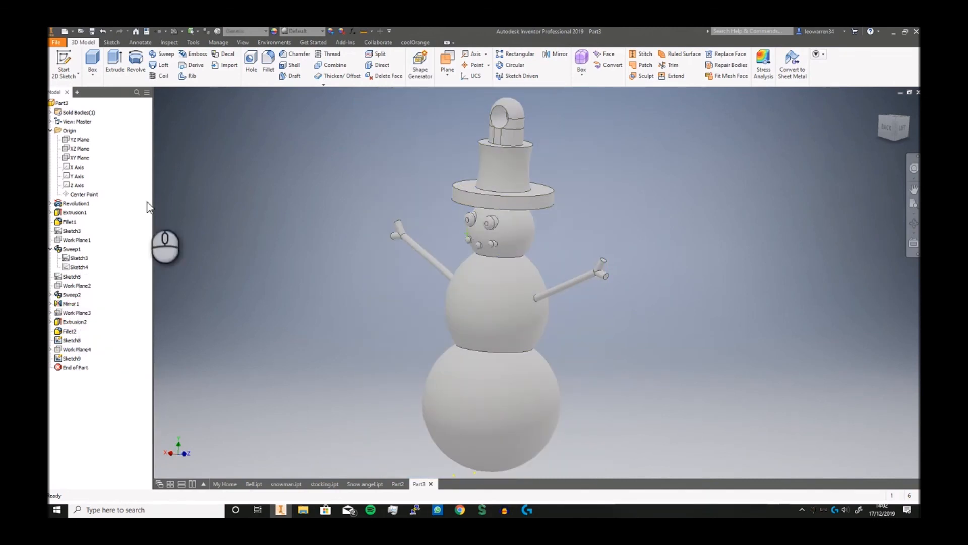
- Loft from the Sketch8 nose base to the Sketch9 tip point to form the carrot nose
left_click(164, 65)
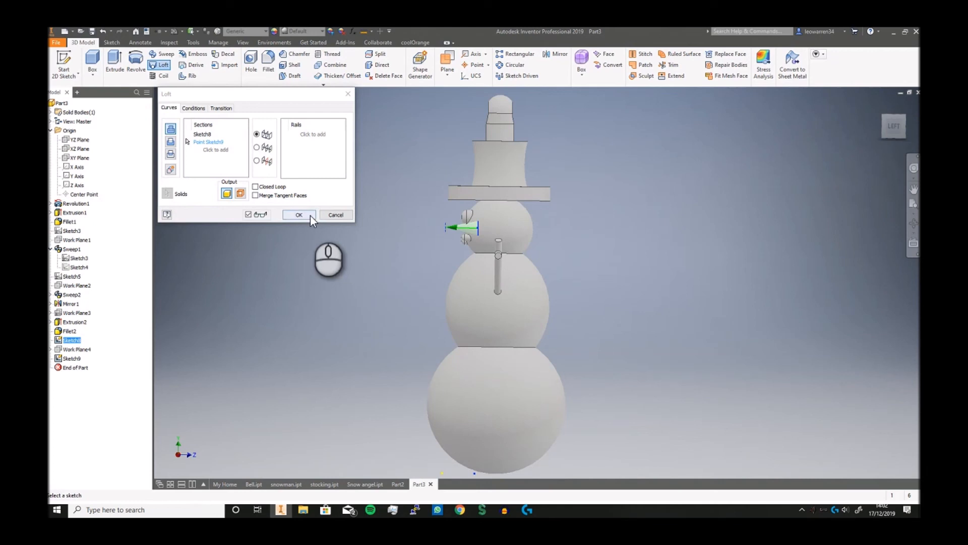
left_click(299, 215)
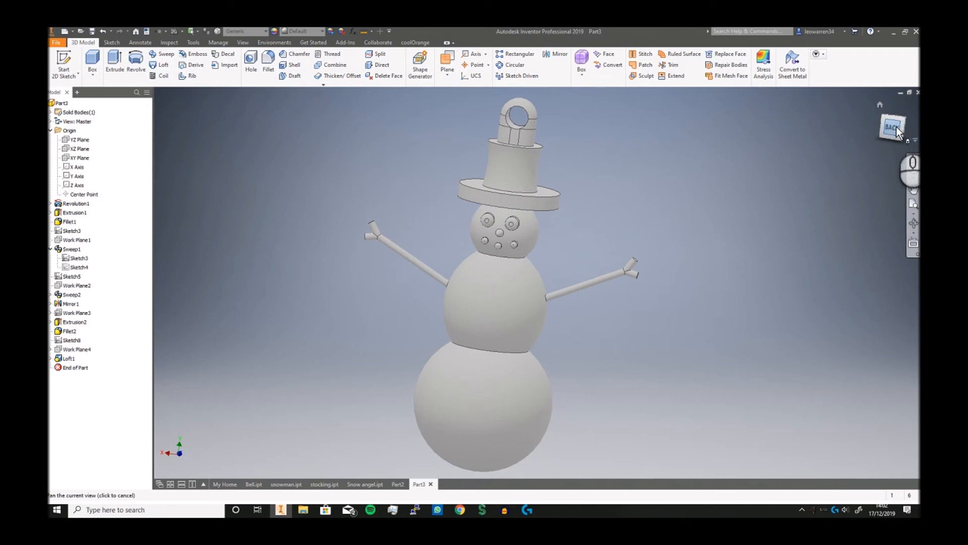
mouse_move(893, 127)
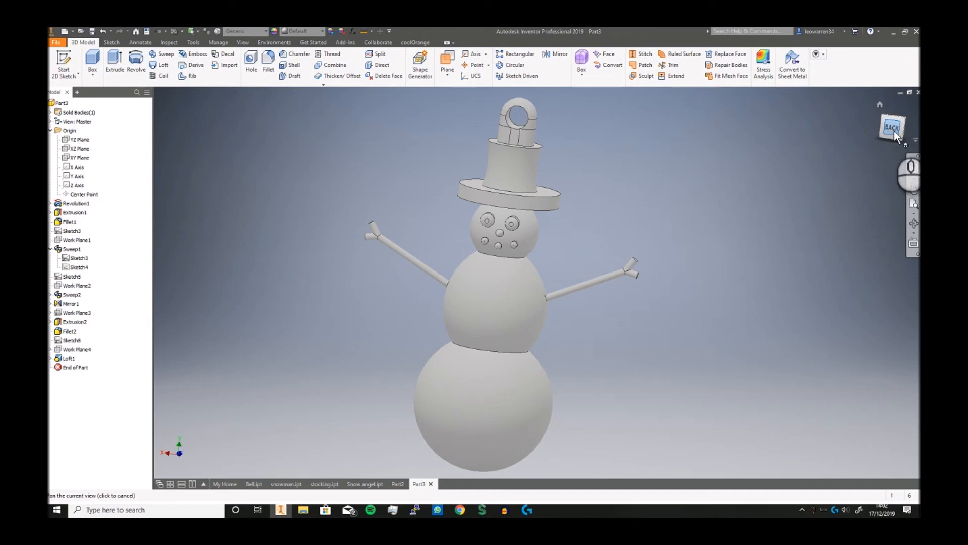
mouse_move(895, 134)
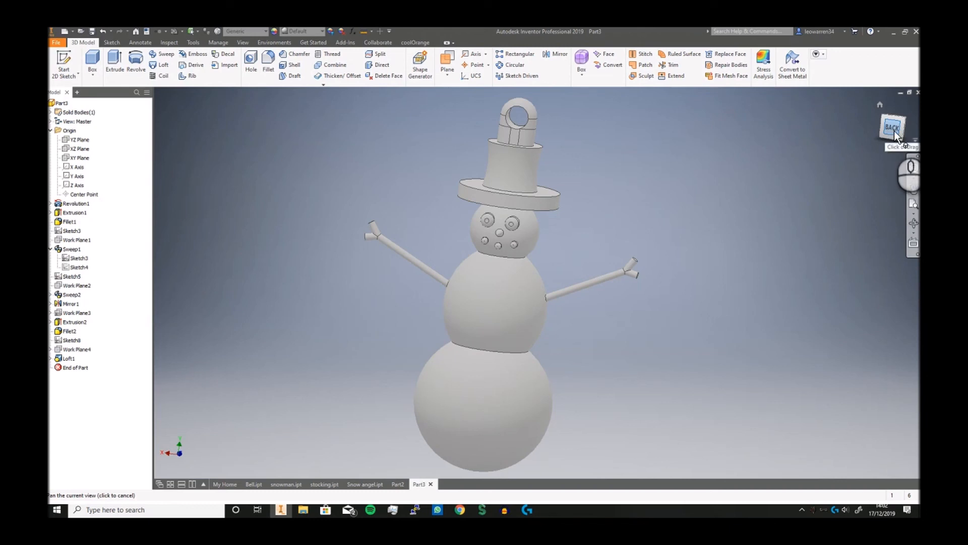